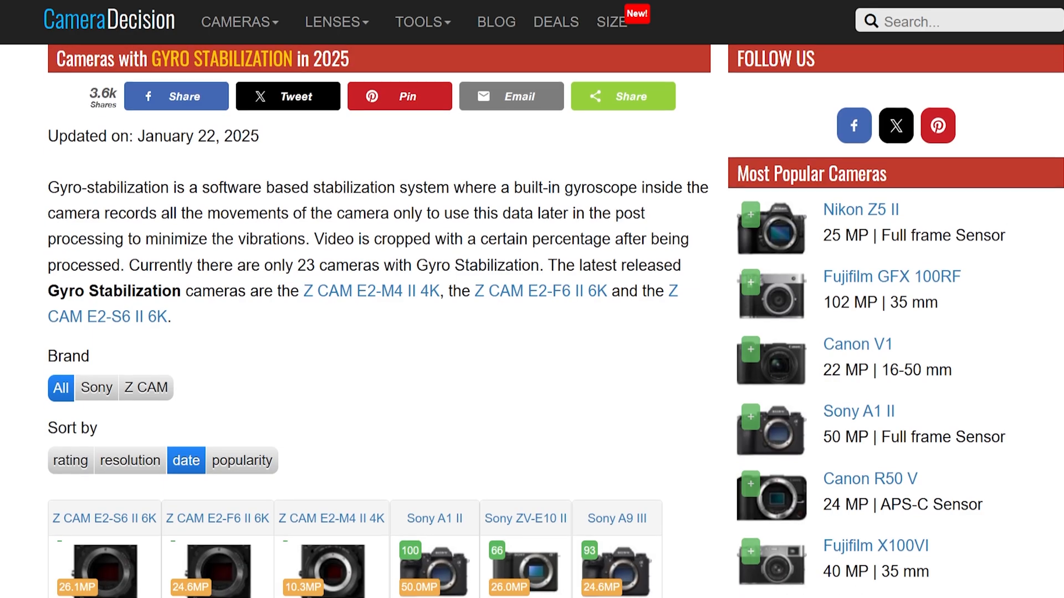
# - Scroll through CameraDecision's list of cameras that support gyro stabilization
pyautogui.scroll(-3)
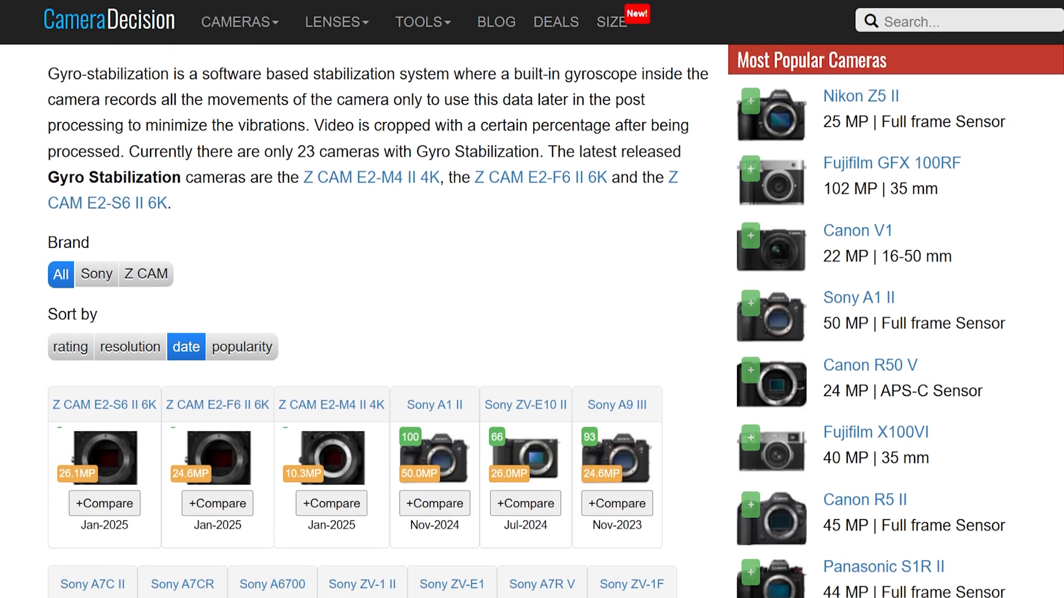
pyautogui.scroll(-3)
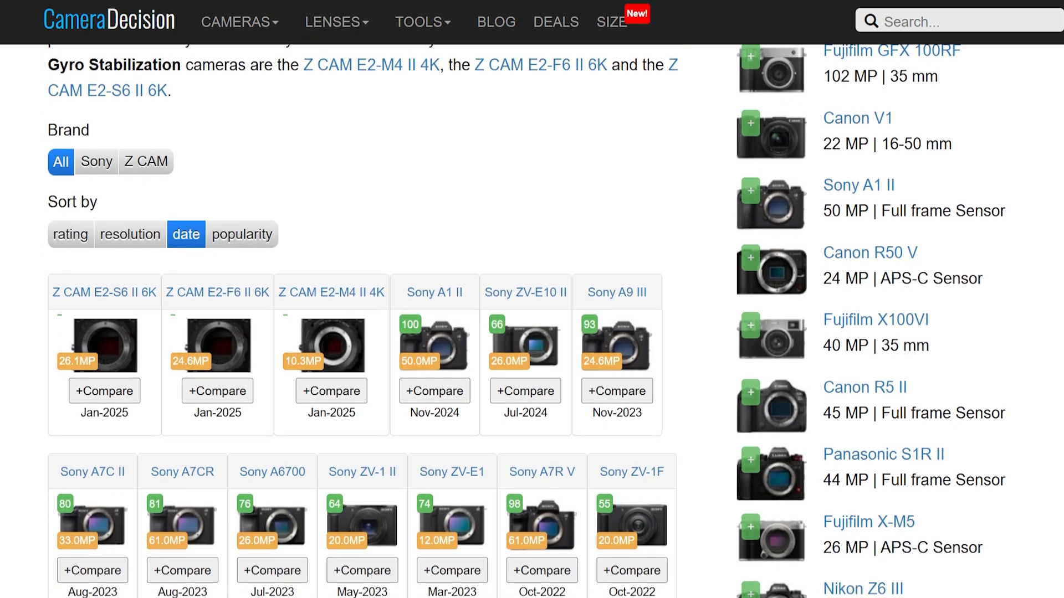
pyautogui.scroll(-3)
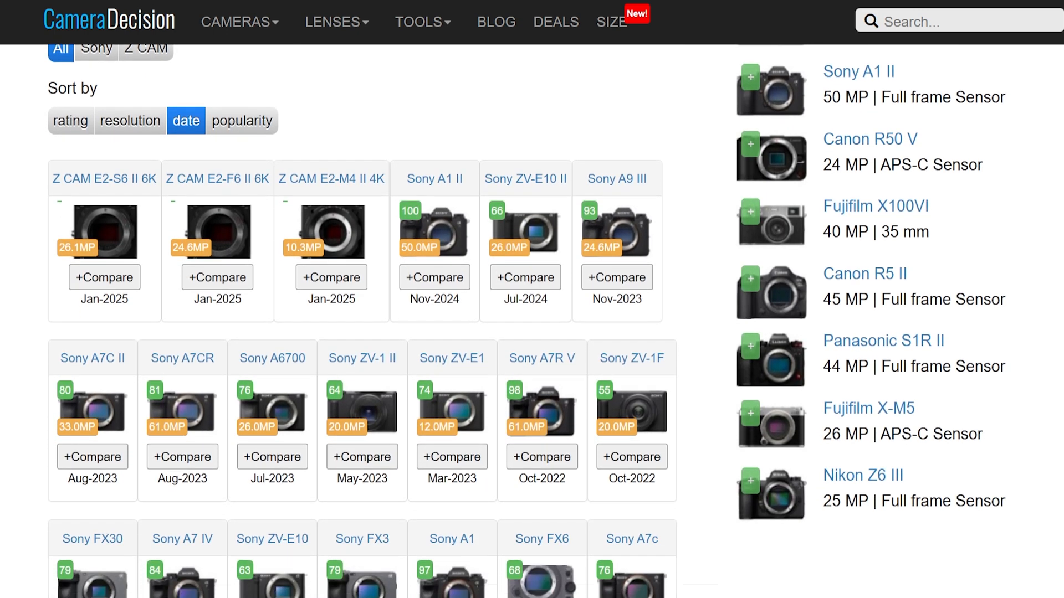
pyautogui.scroll(-3)
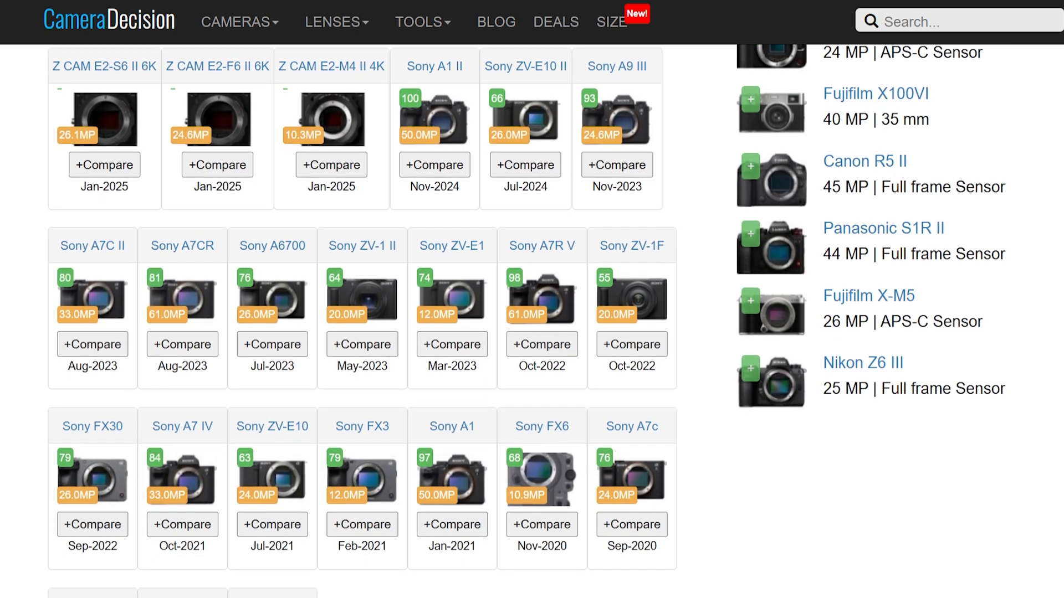
pyautogui.scroll(-3)
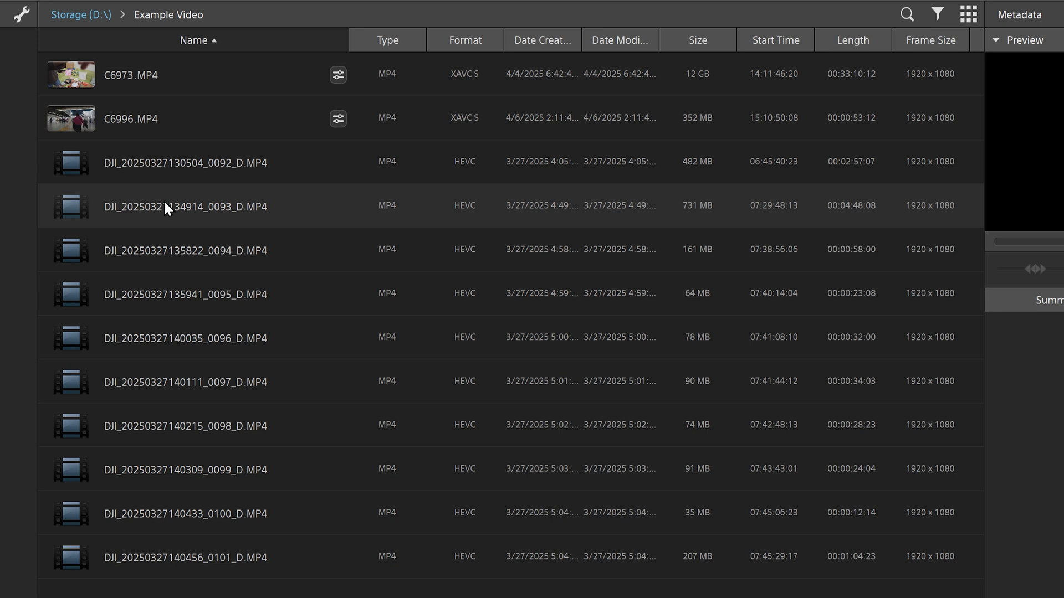
pyautogui.moveTo(216, 187)
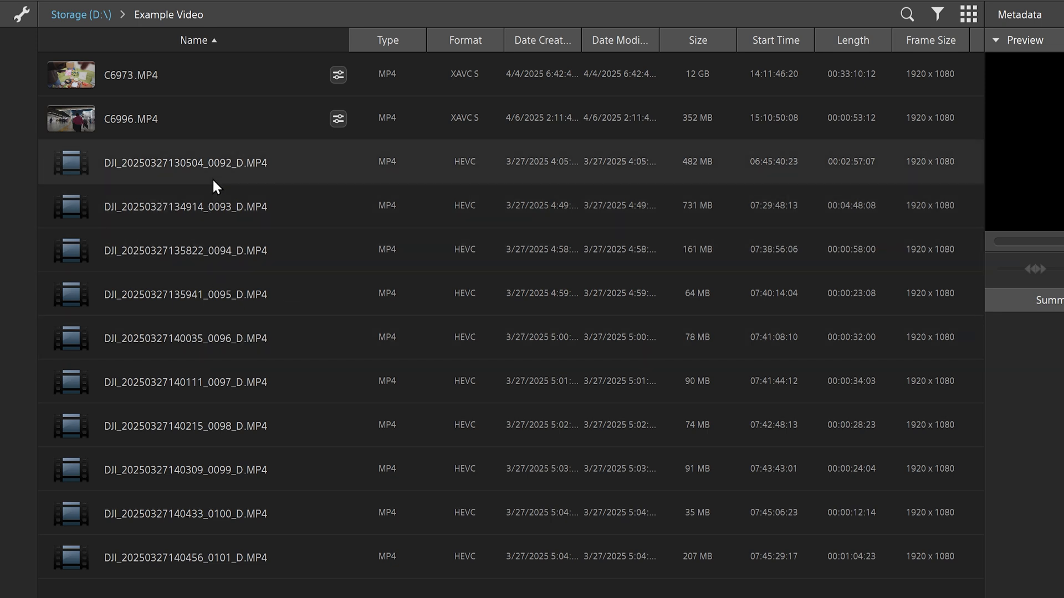
pyautogui.moveTo(222, 179)
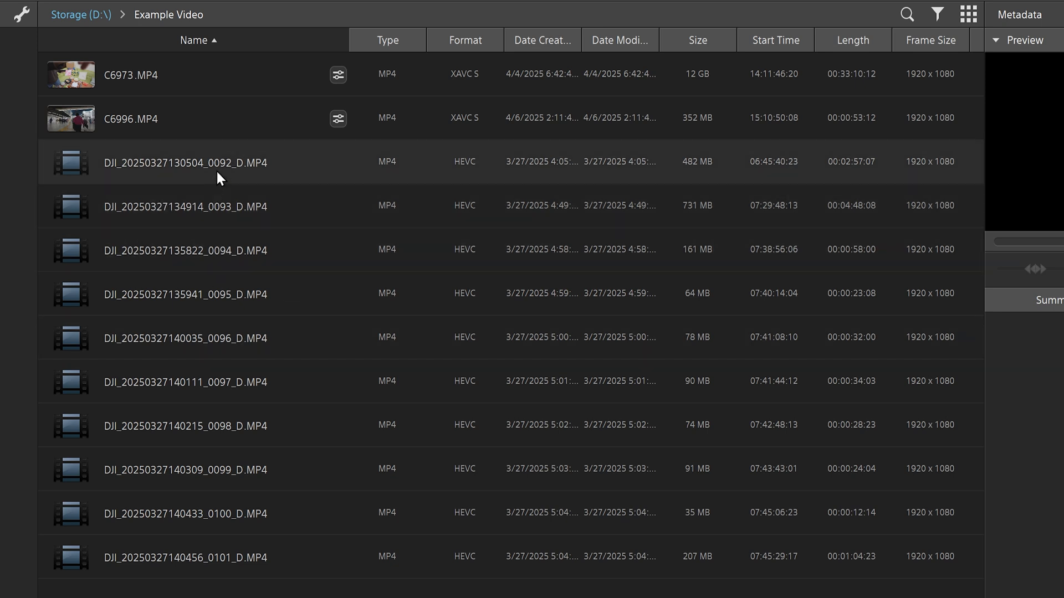
pyautogui.moveTo(229, 178)
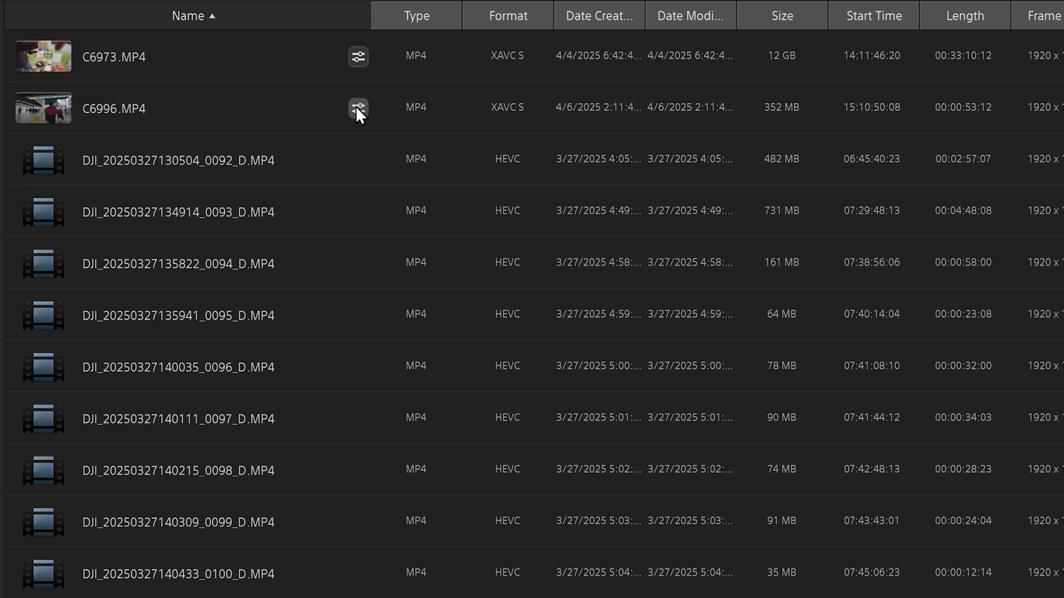
pyautogui.moveTo(135, 209)
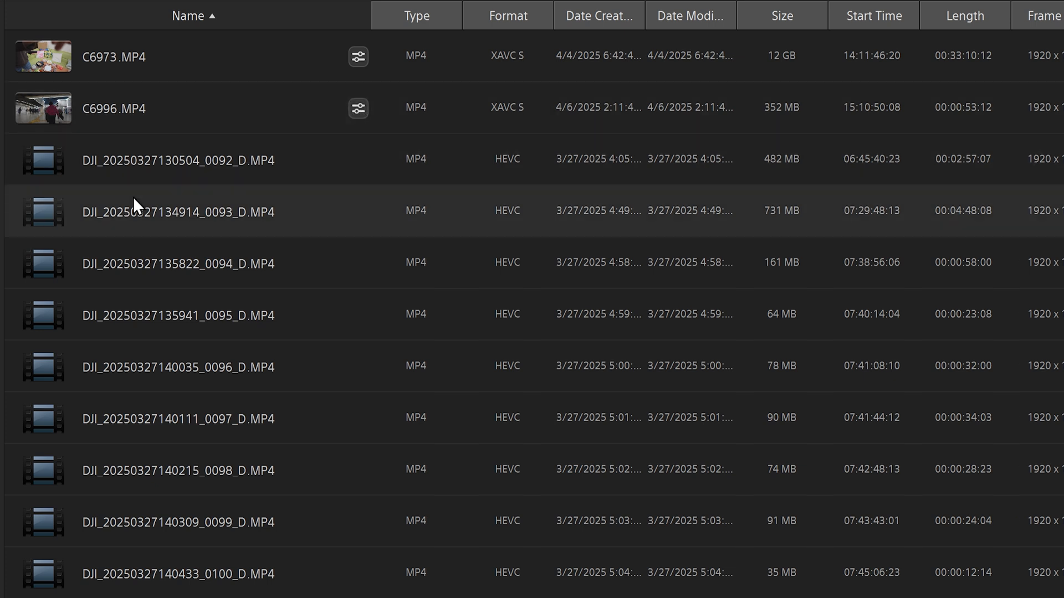
pyautogui.moveTo(105, 561)
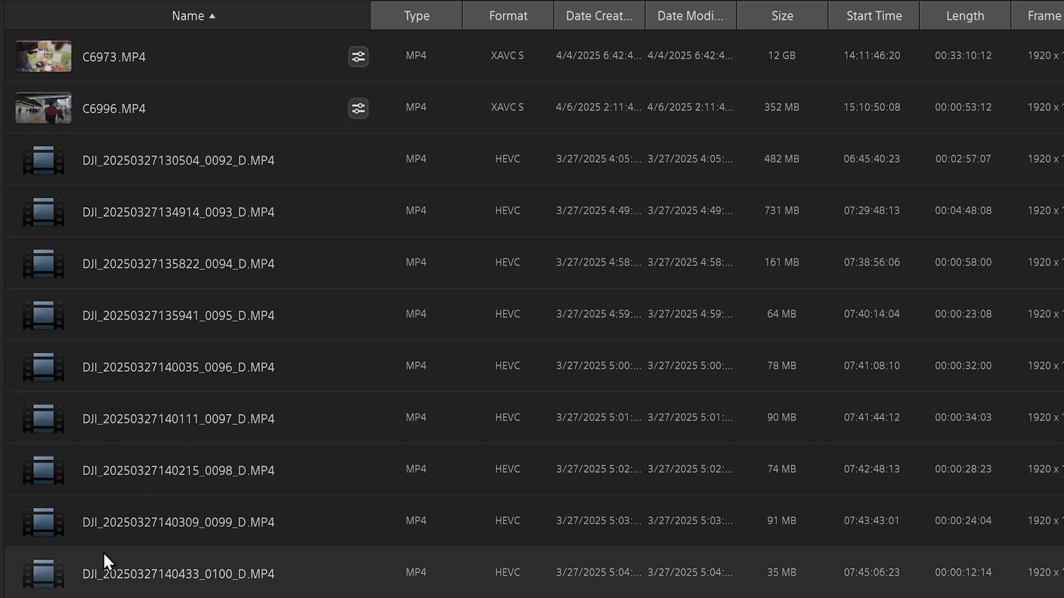
pyautogui.moveTo(112, 224)
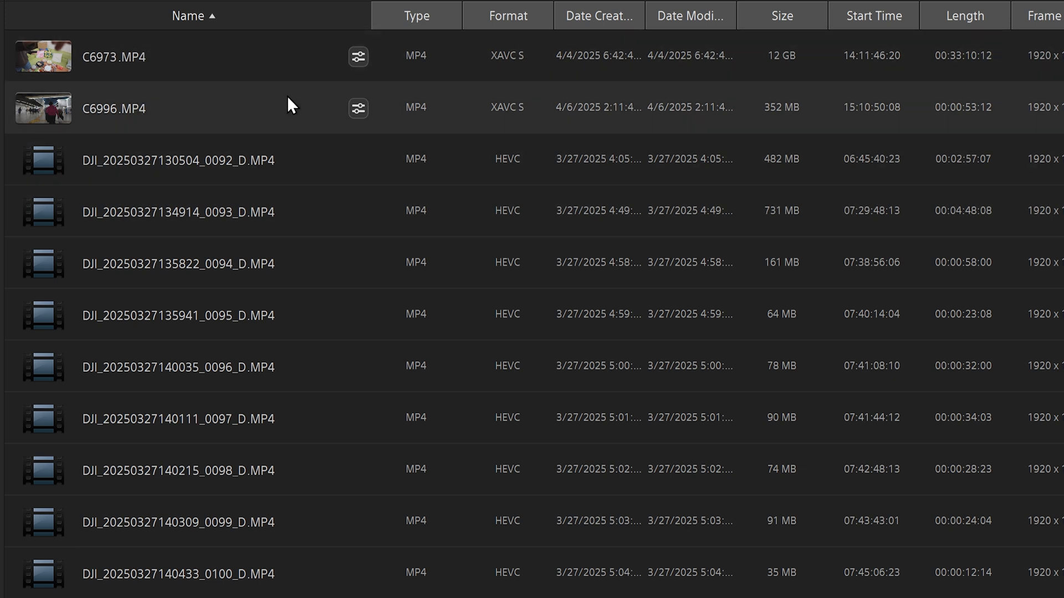
pyautogui.moveTo(358, 108)
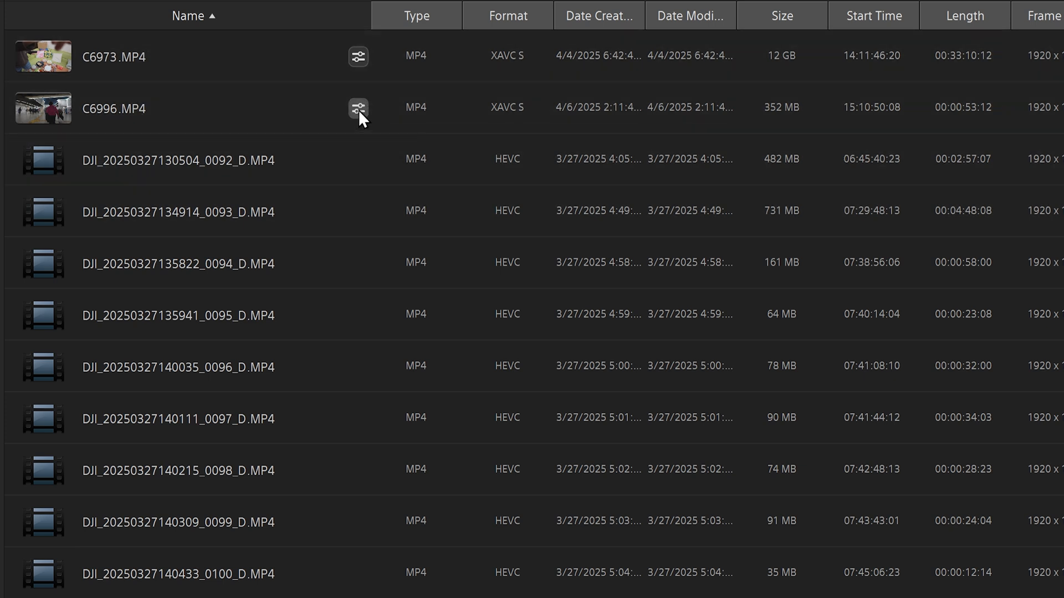
pyautogui.moveTo(367, 68)
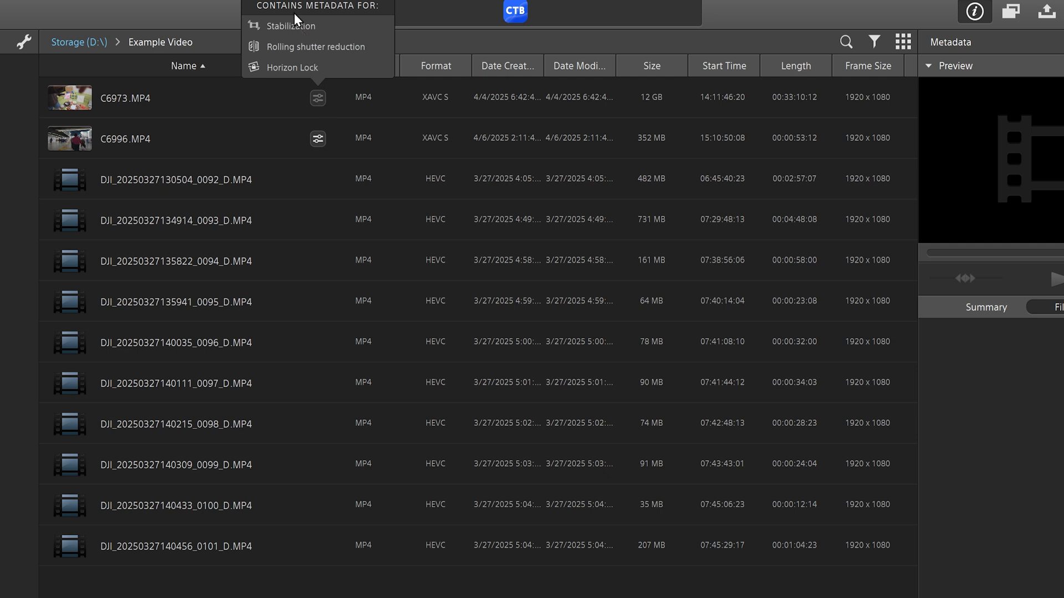
pyautogui.moveTo(352, 25)
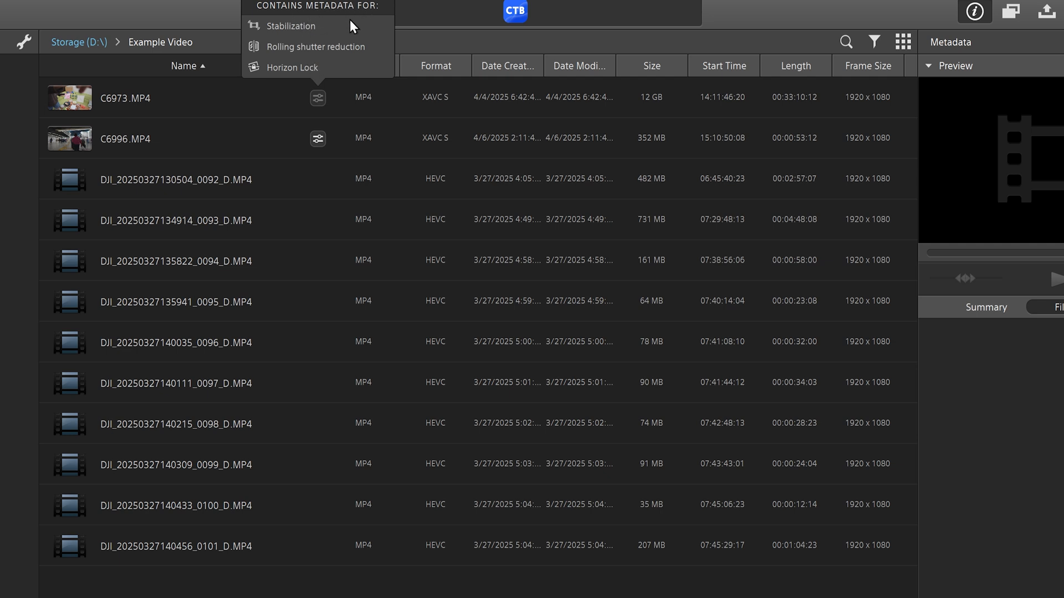
pyautogui.moveTo(372, 58)
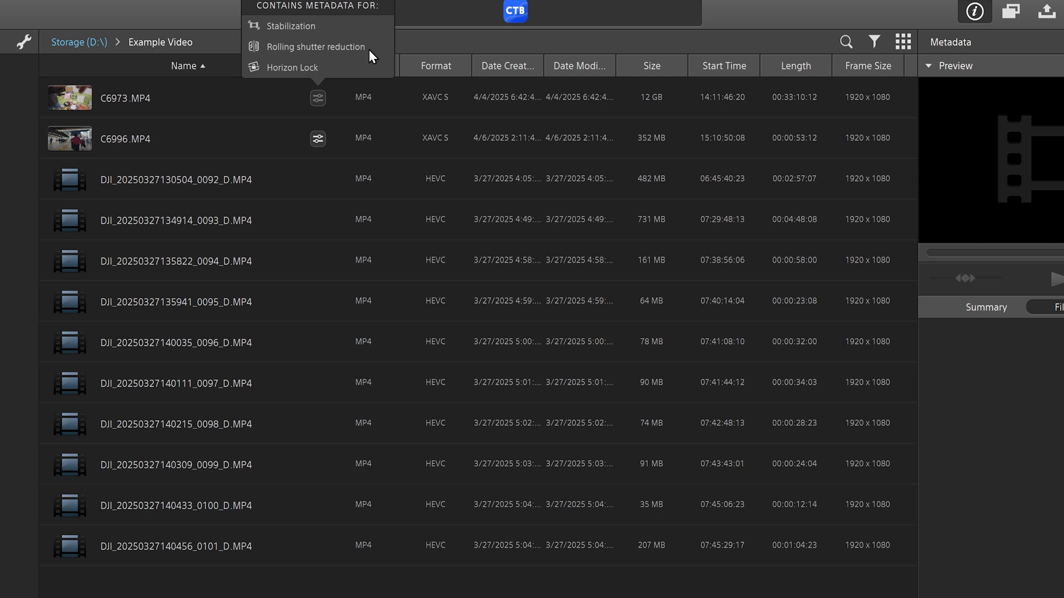
pyautogui.moveTo(327, 75)
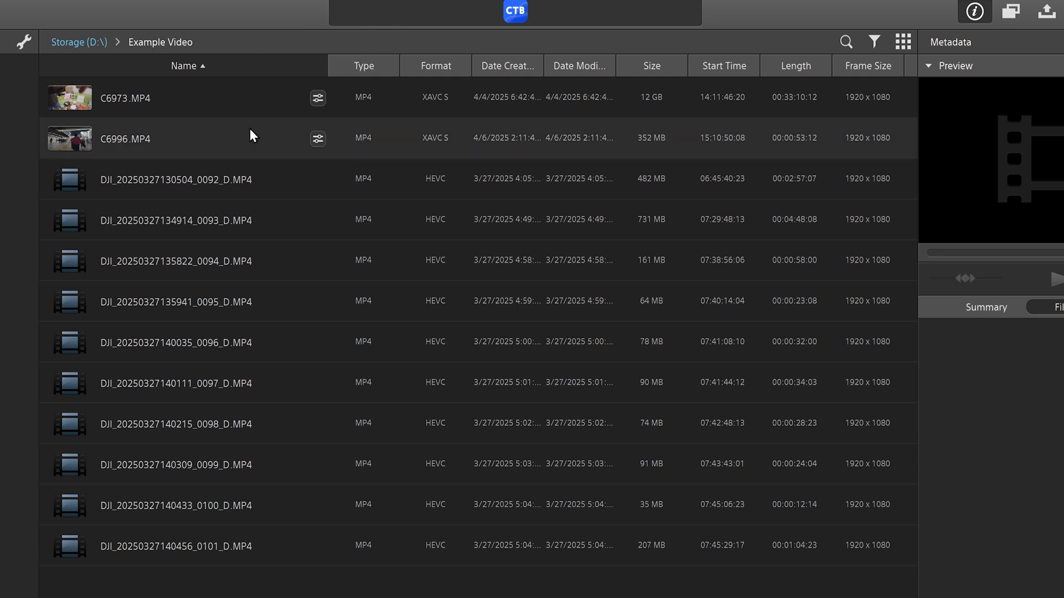
pyautogui.moveTo(227, 149)
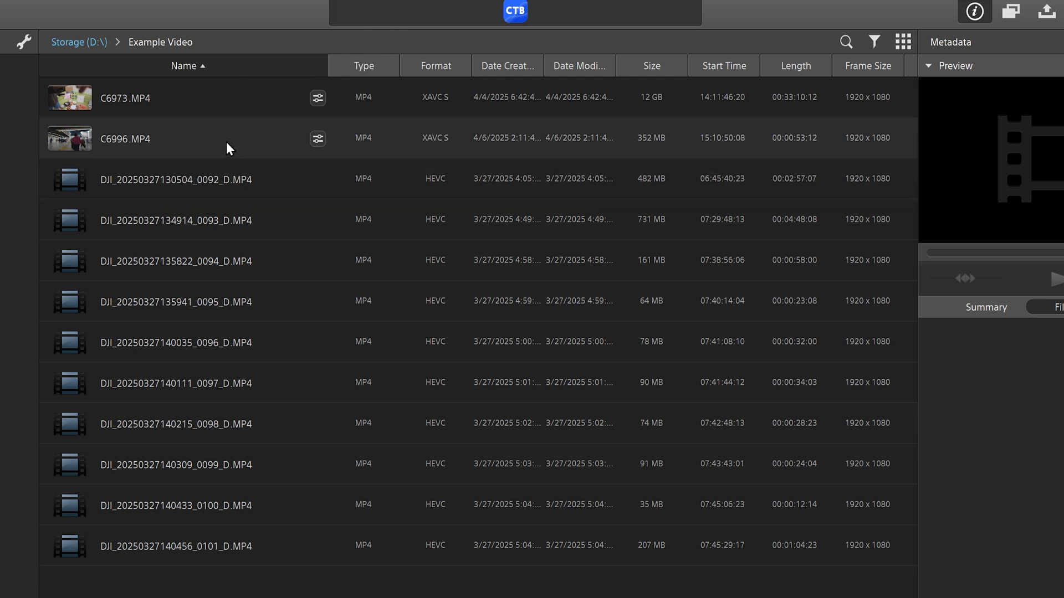
pyautogui.click(204, 139)
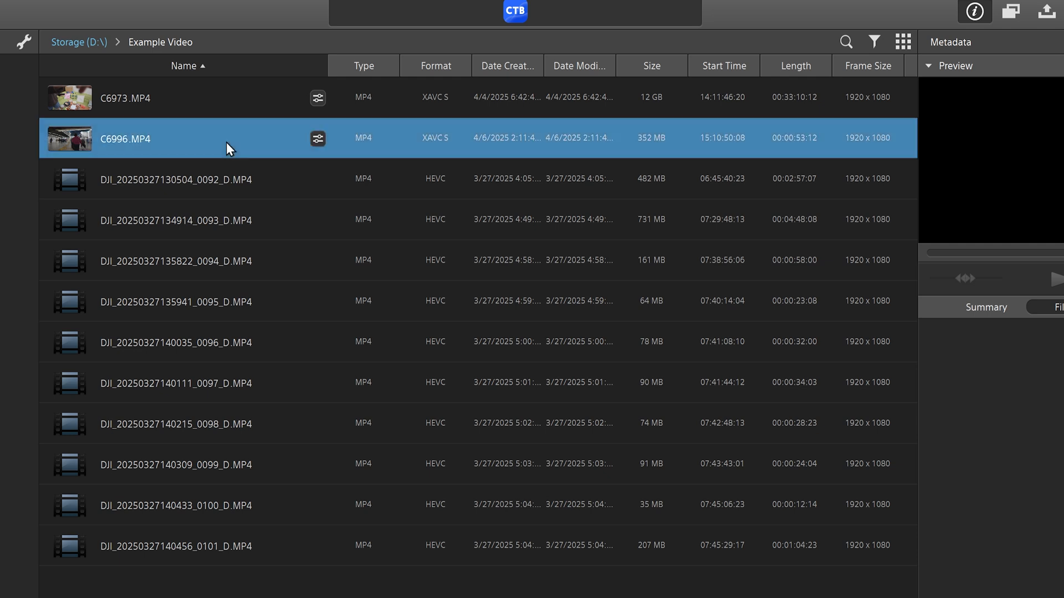
pyautogui.scroll(-3)
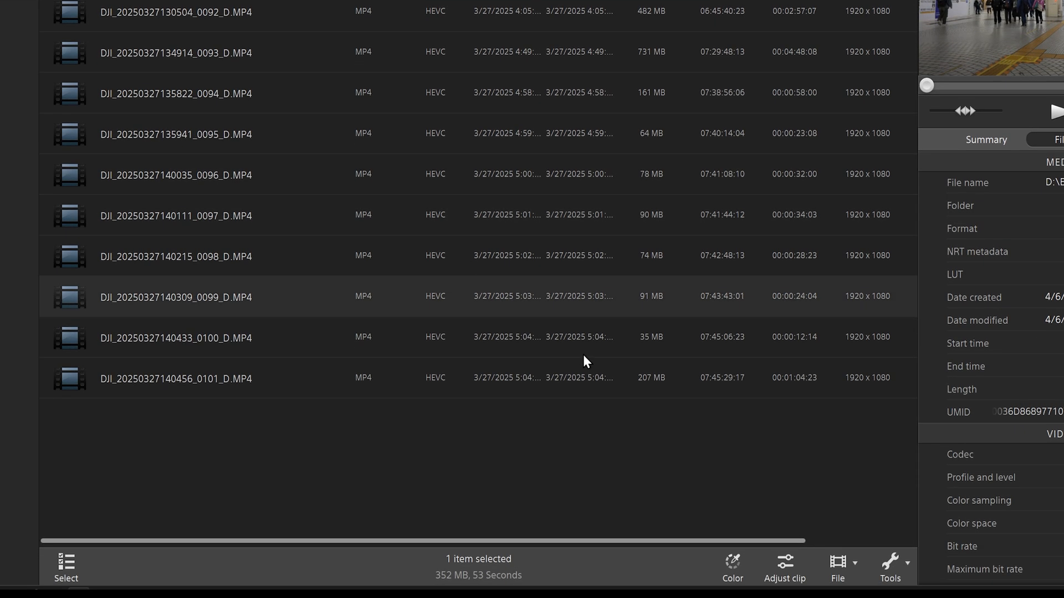
pyautogui.moveTo(785, 566)
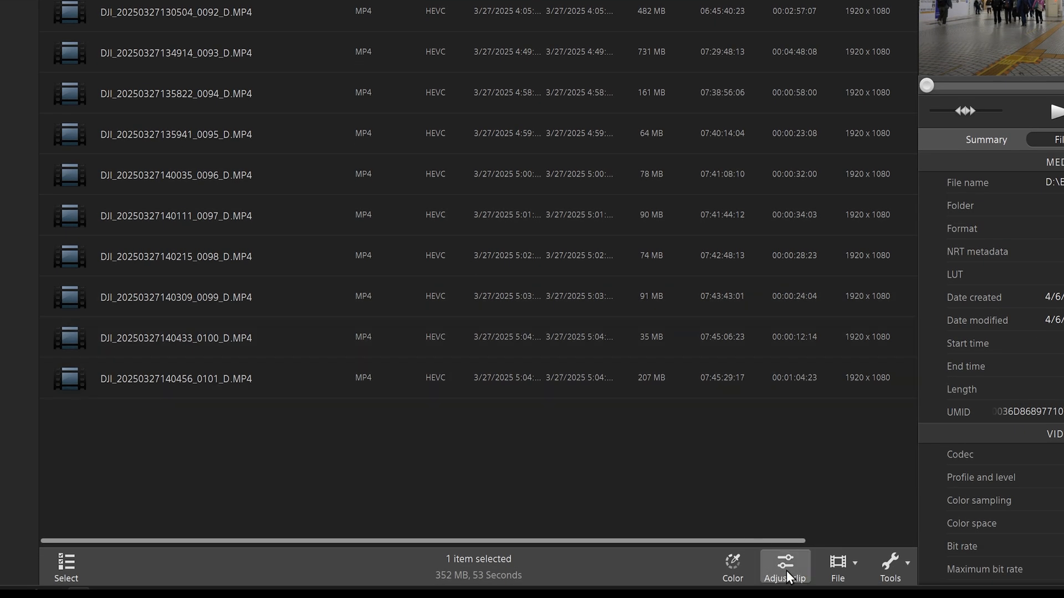
pyautogui.click(784, 567)
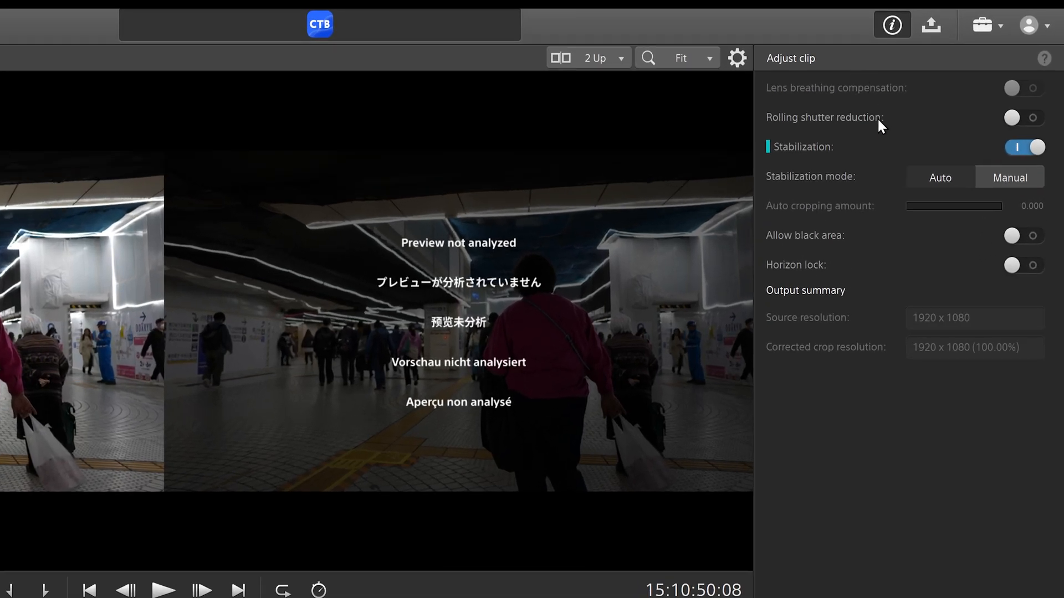
pyautogui.moveTo(836, 102)
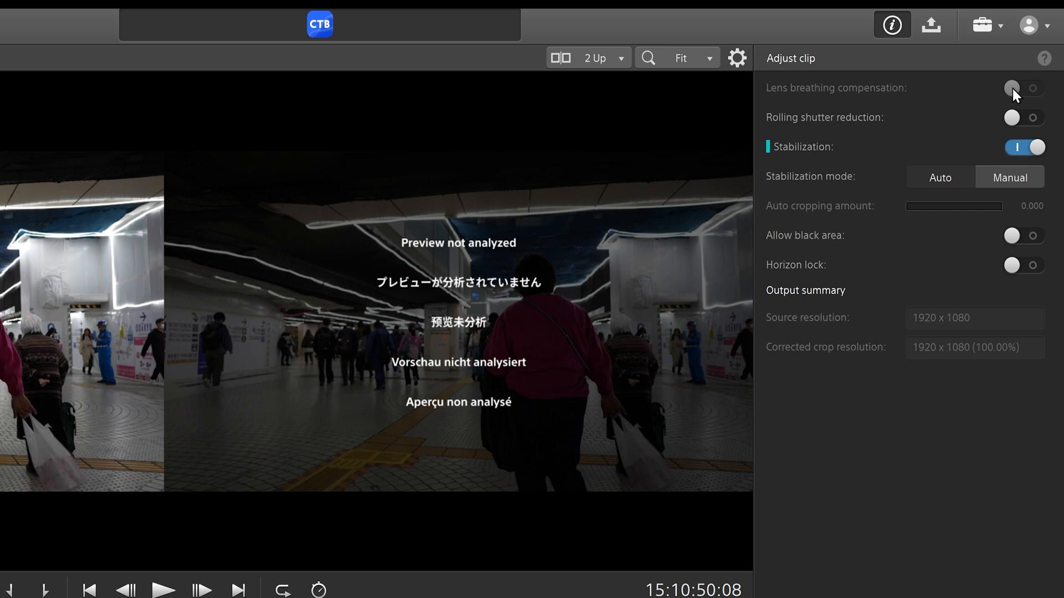
pyautogui.moveTo(959, 91)
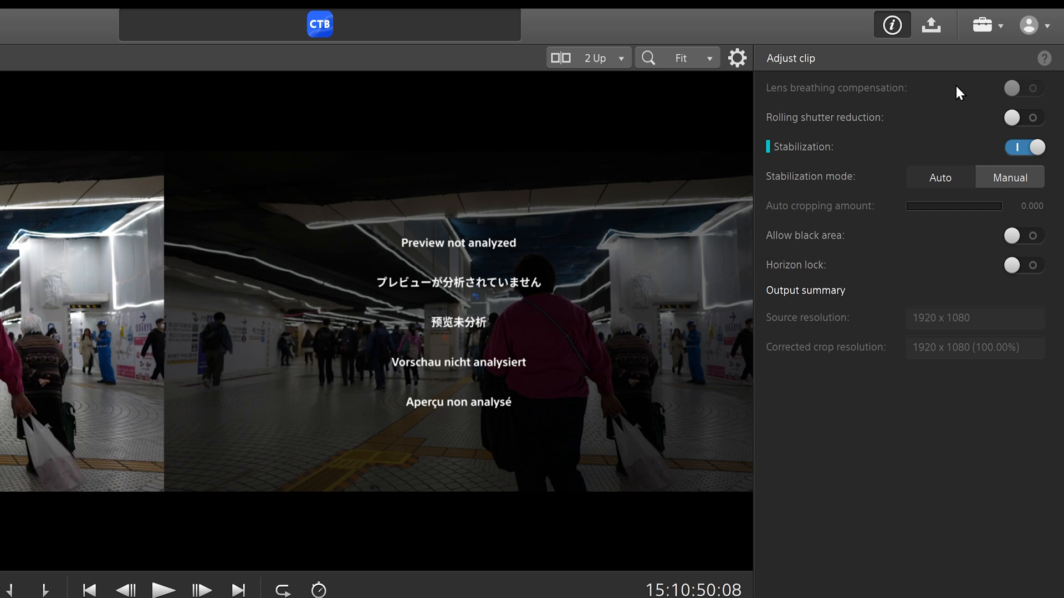
pyautogui.moveTo(833, 106)
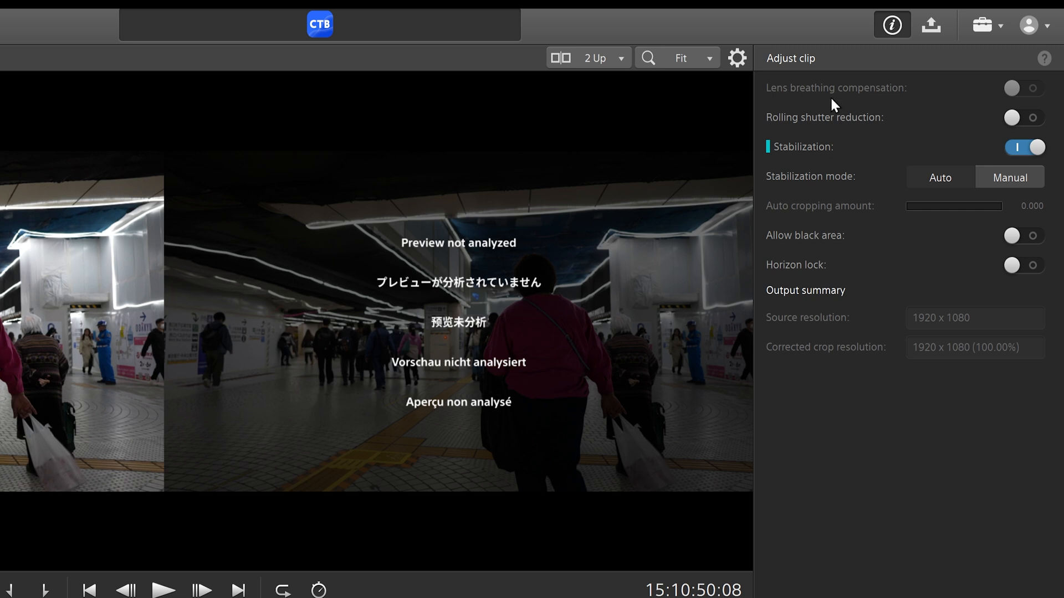
pyautogui.moveTo(1012, 91)
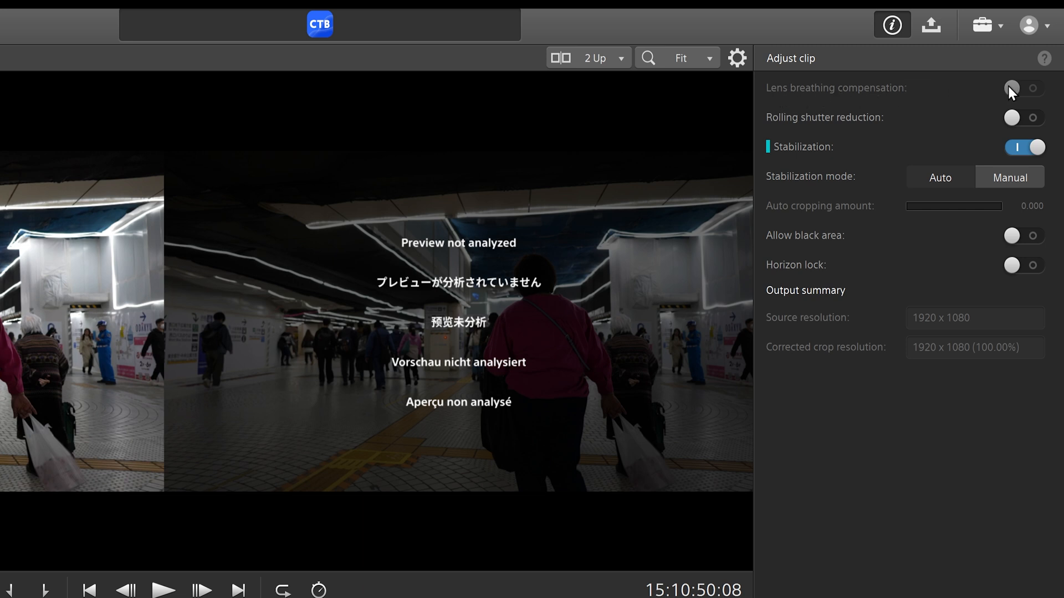
pyautogui.moveTo(955, 94)
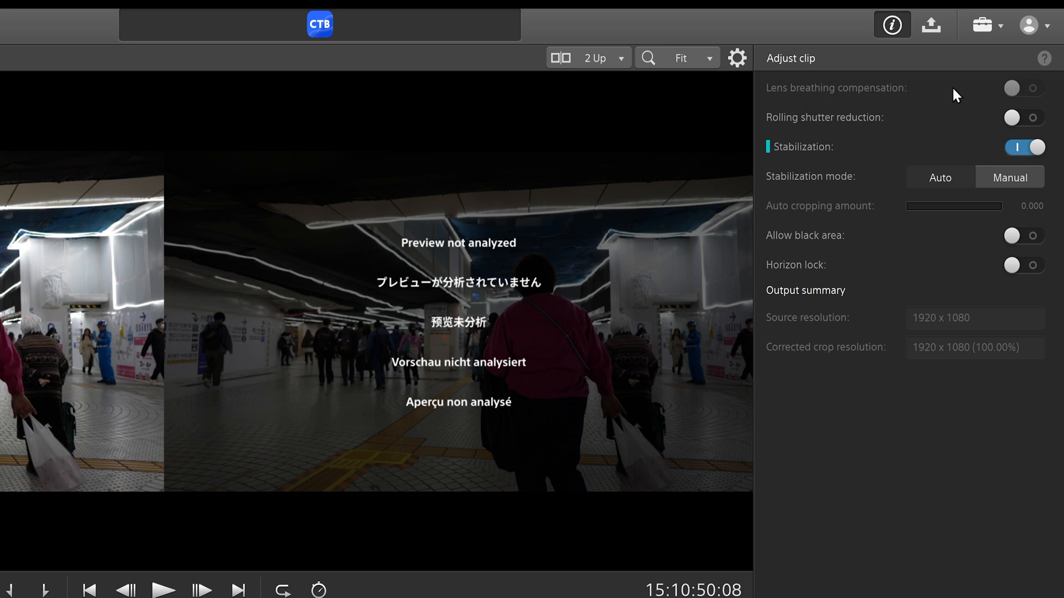
pyautogui.moveTo(912, 112)
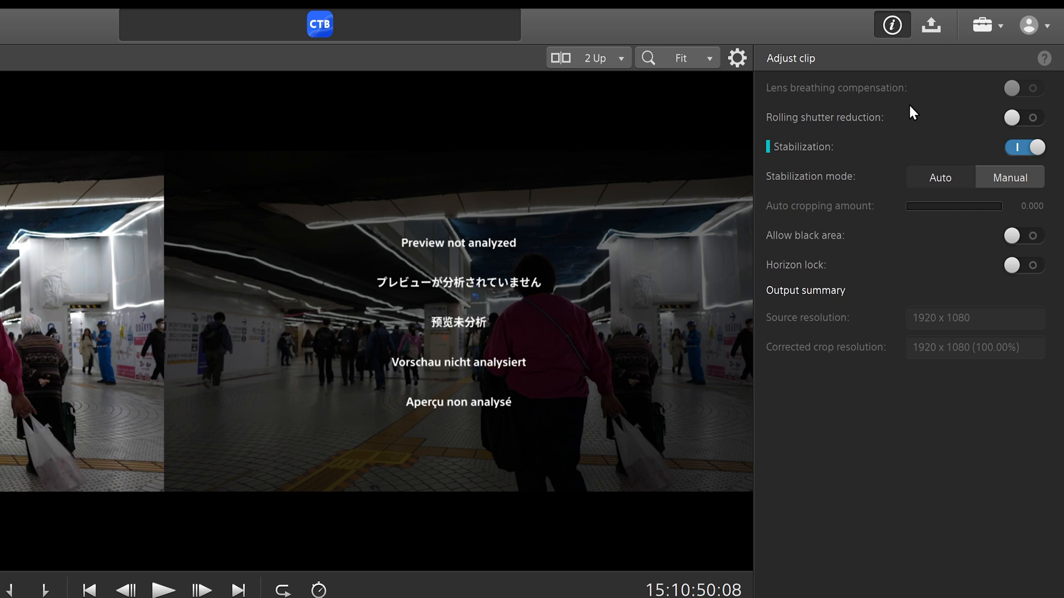
pyautogui.moveTo(906, 124)
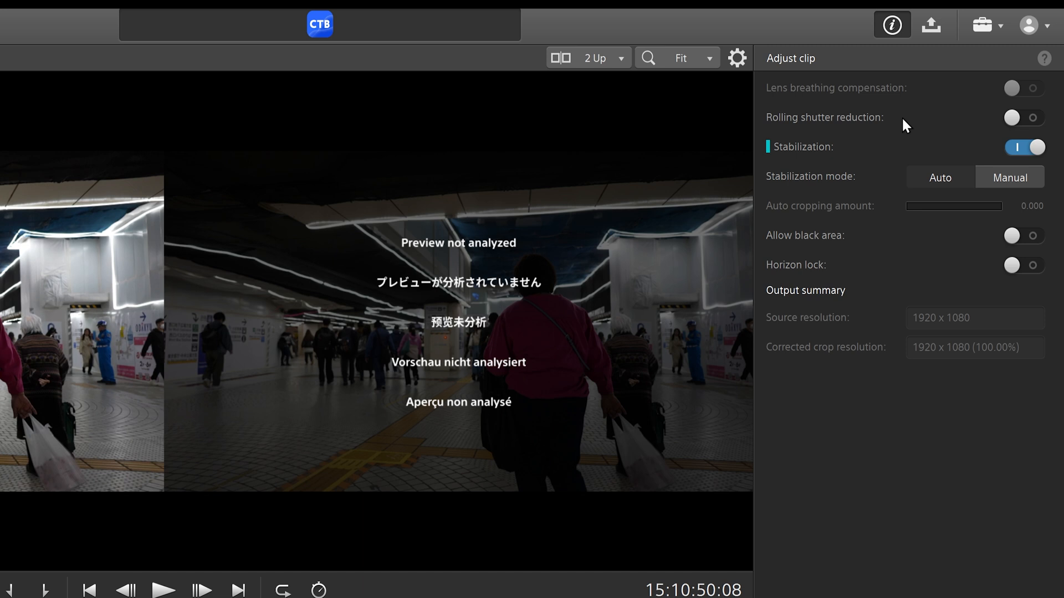
pyautogui.moveTo(976, 126)
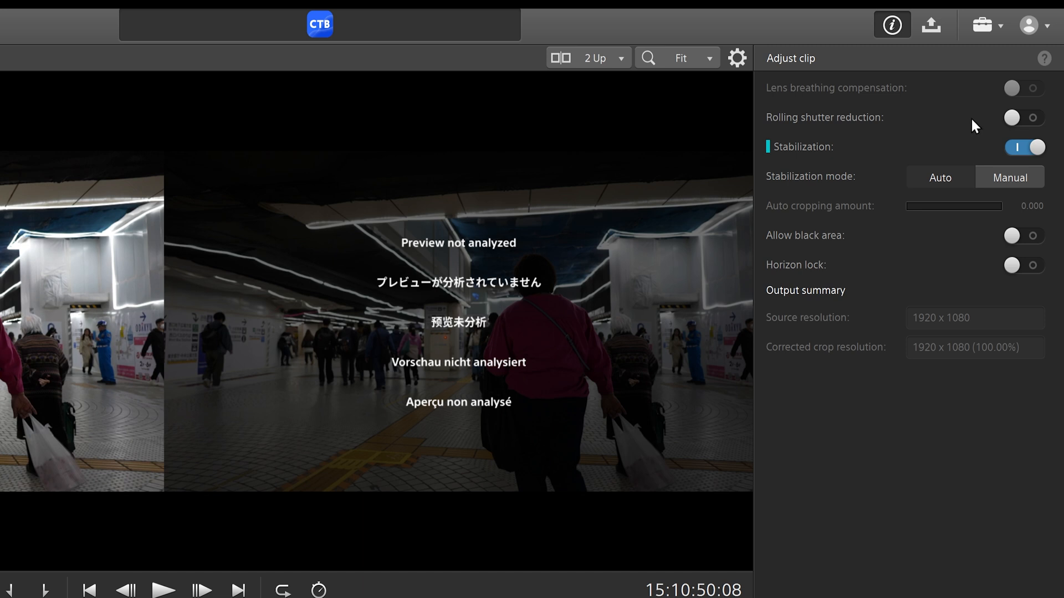
# - Enable rolling shutter reduction, try Auto then keep Manual stabilization, and toggle horizon lock
pyautogui.click(1024, 118)
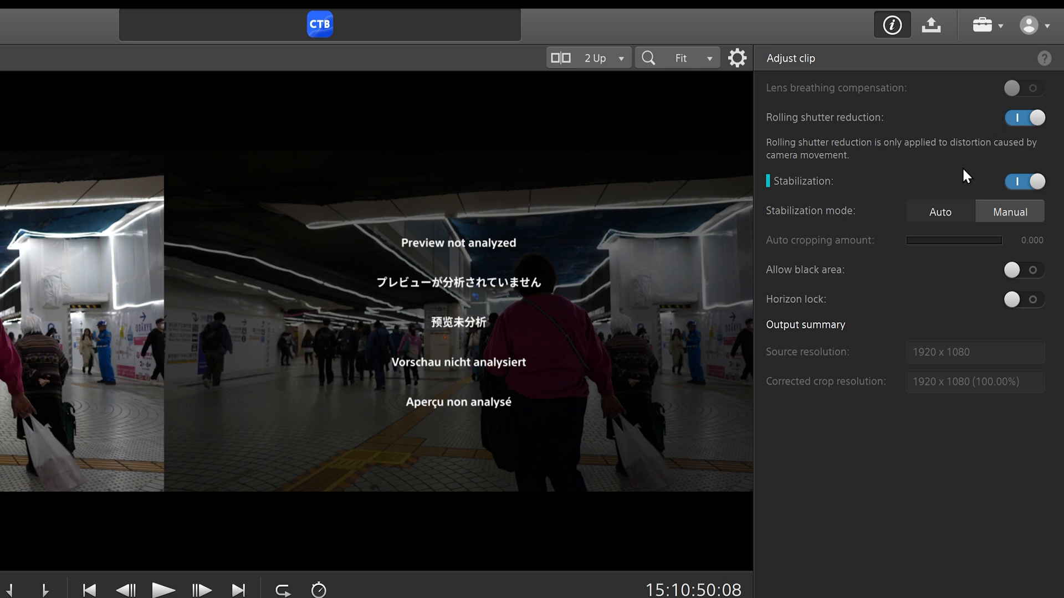
pyautogui.moveTo(961, 182)
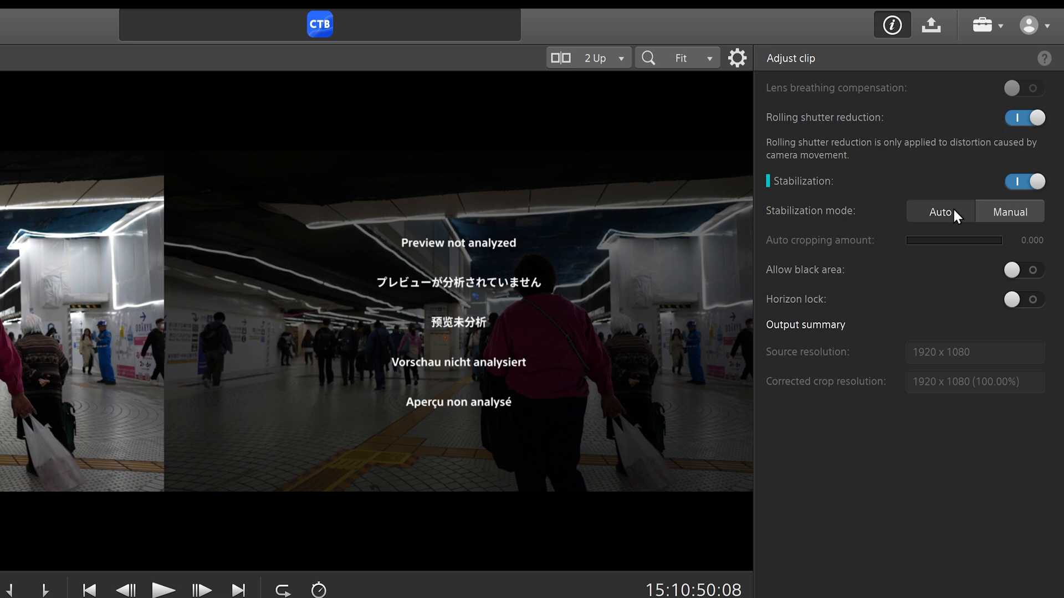
pyautogui.moveTo(947, 233)
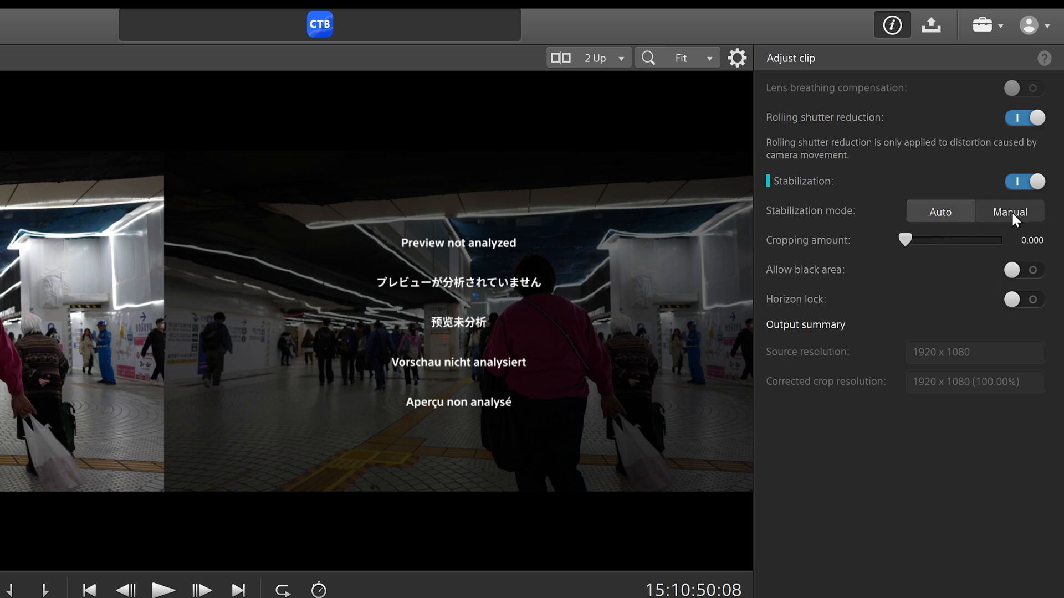
pyautogui.click(940, 212)
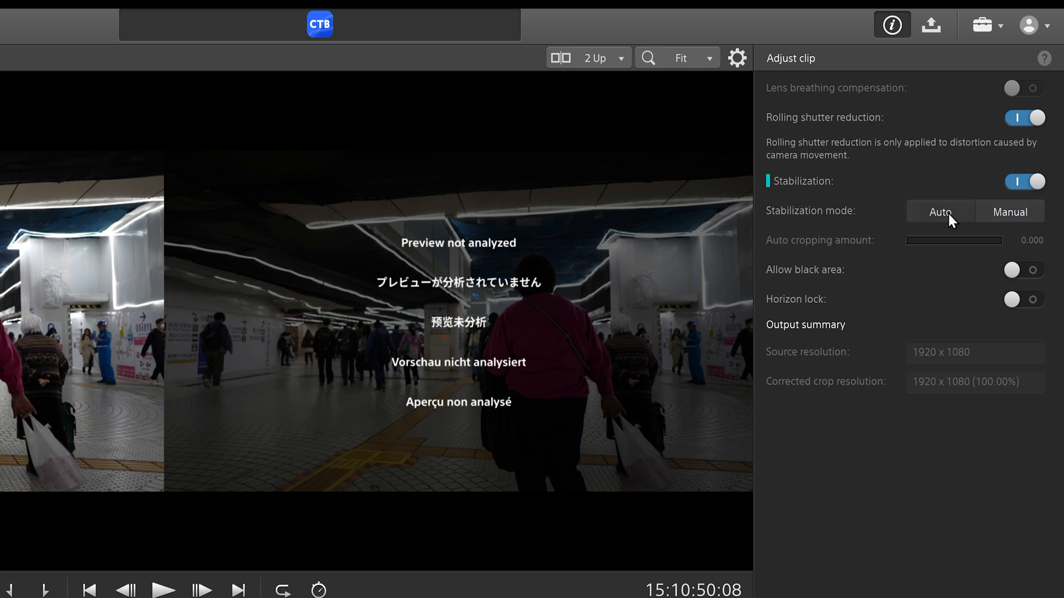
pyautogui.moveTo(861, 222)
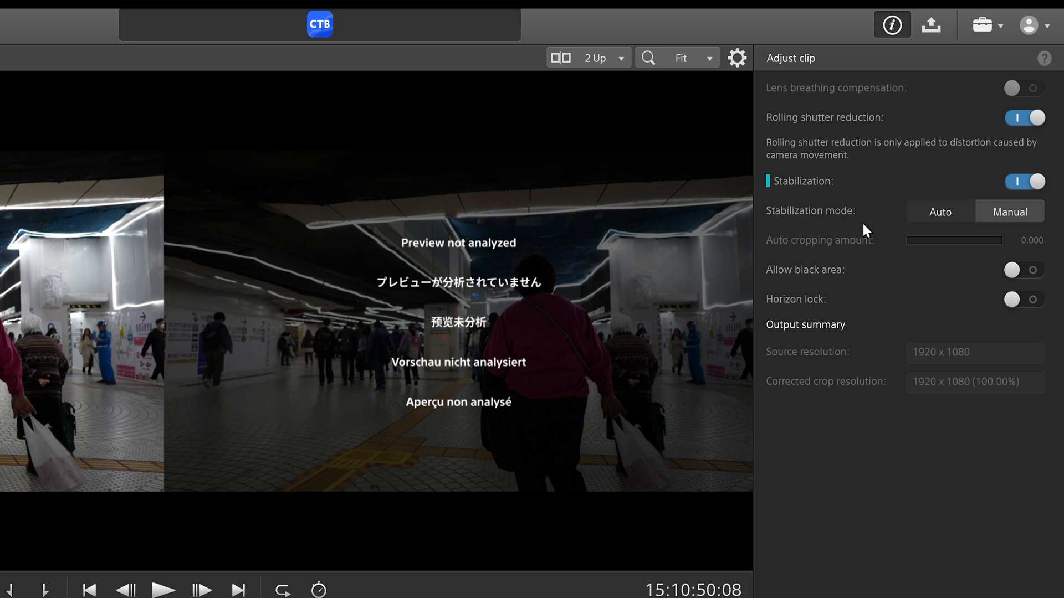
pyautogui.moveTo(866, 236)
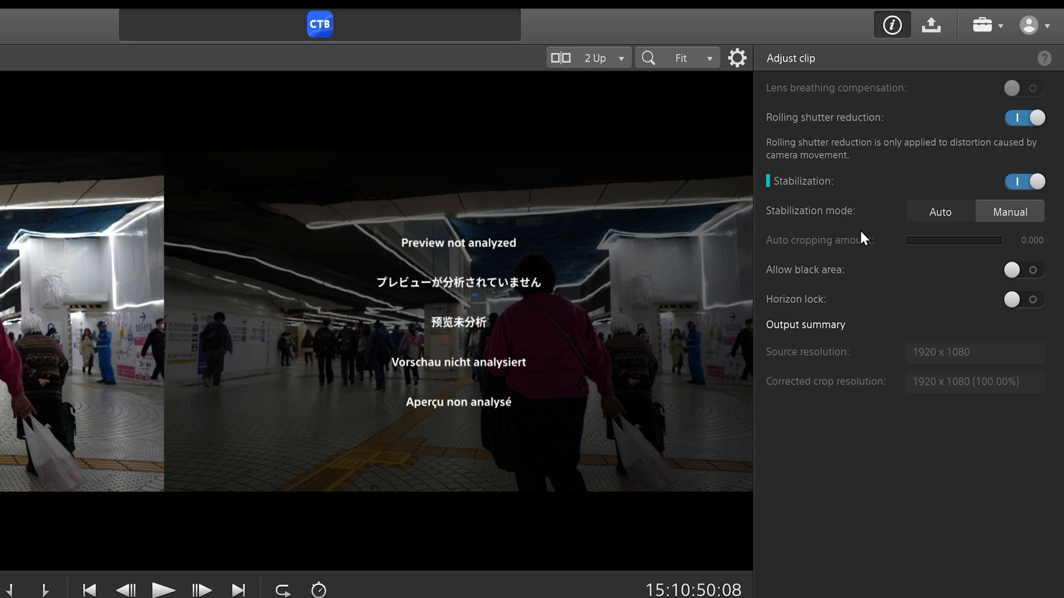
pyautogui.moveTo(868, 230)
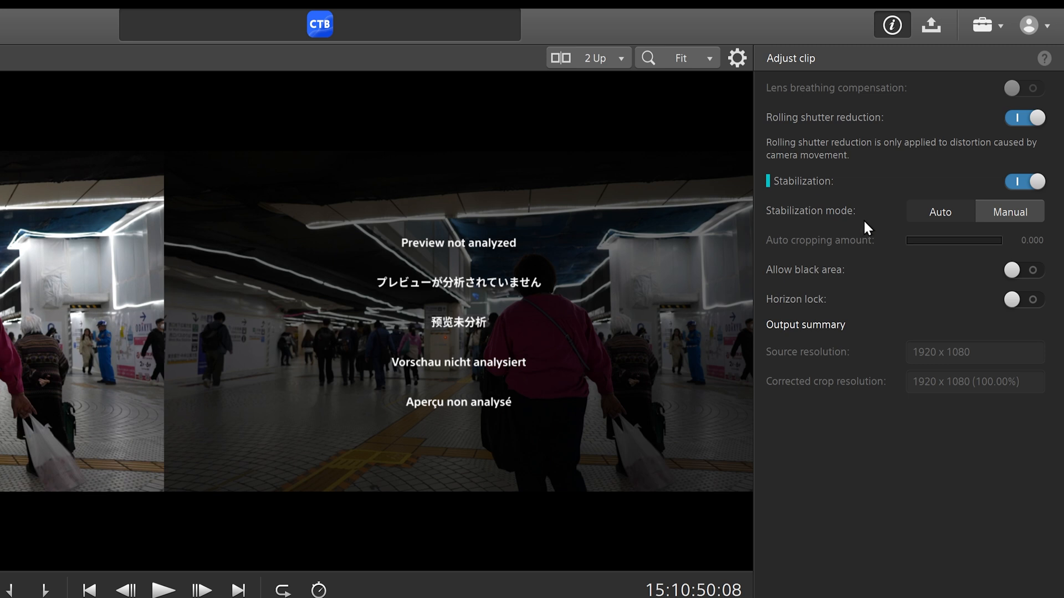
pyautogui.click(939, 211)
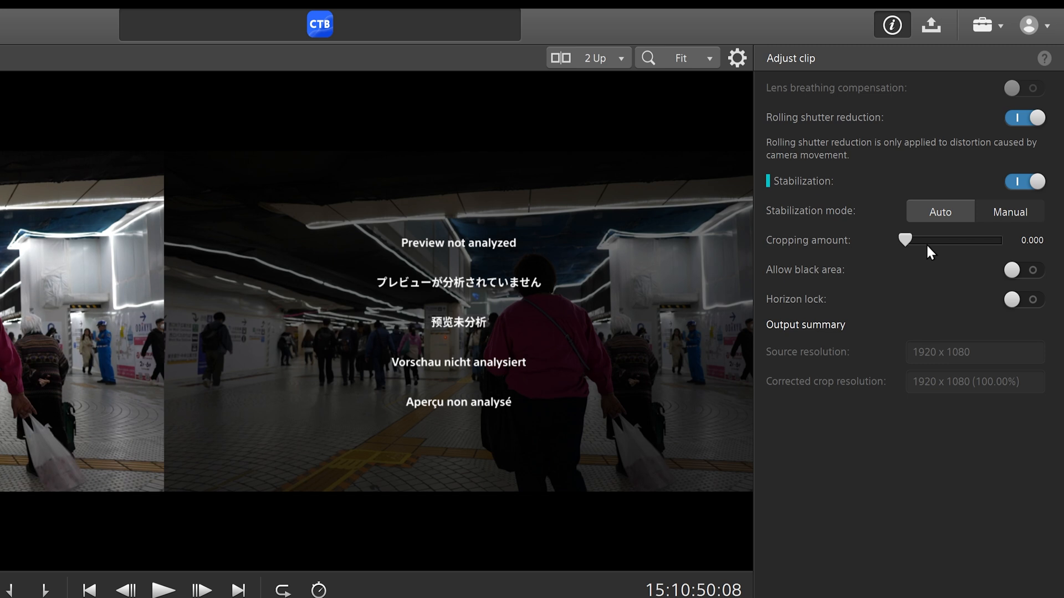
pyautogui.moveTo(1015, 243)
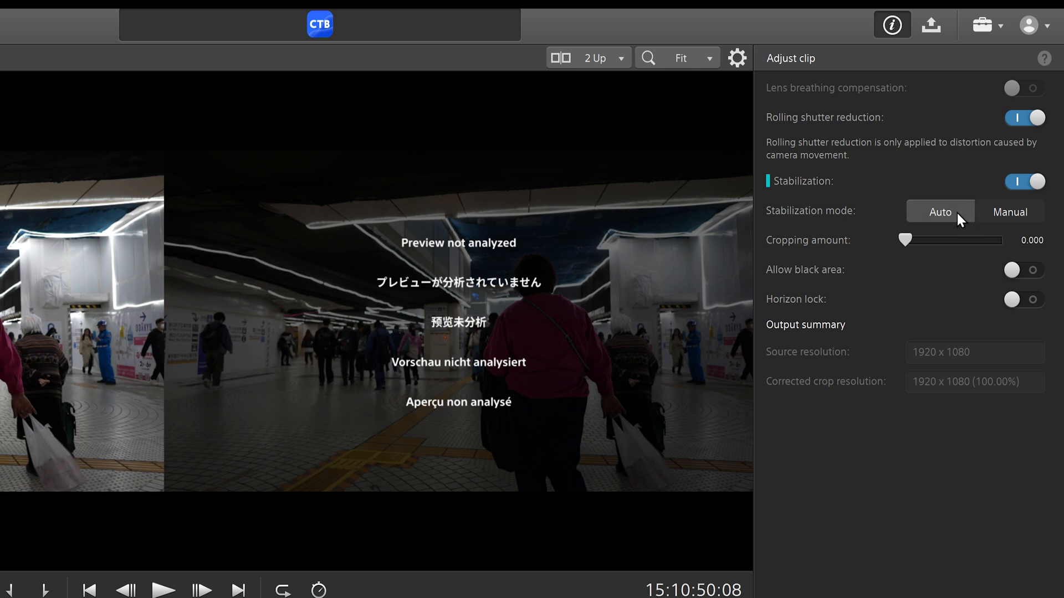
pyautogui.click(1009, 211)
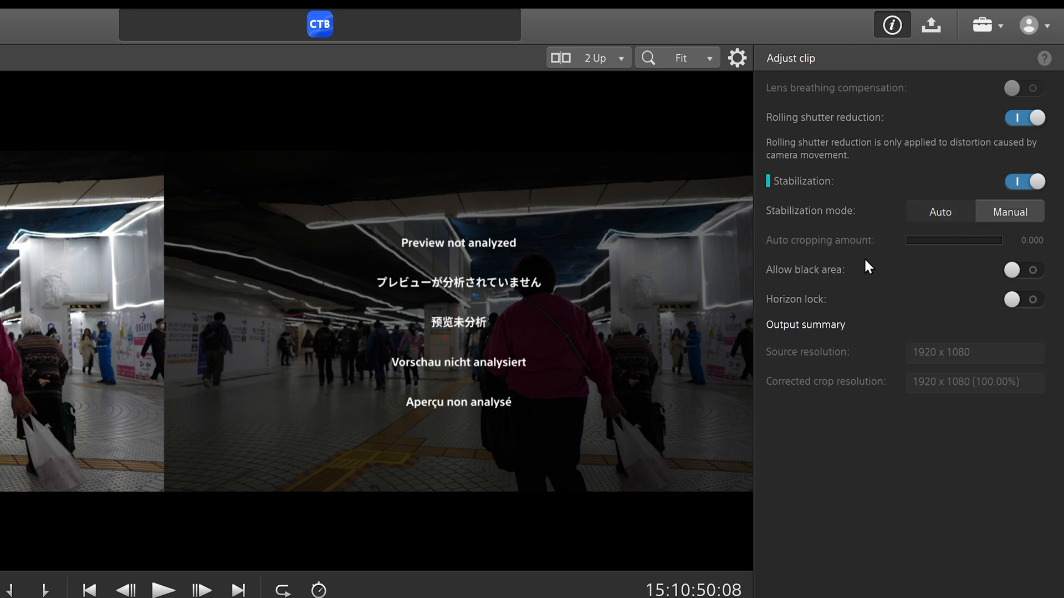
pyautogui.moveTo(922, 278)
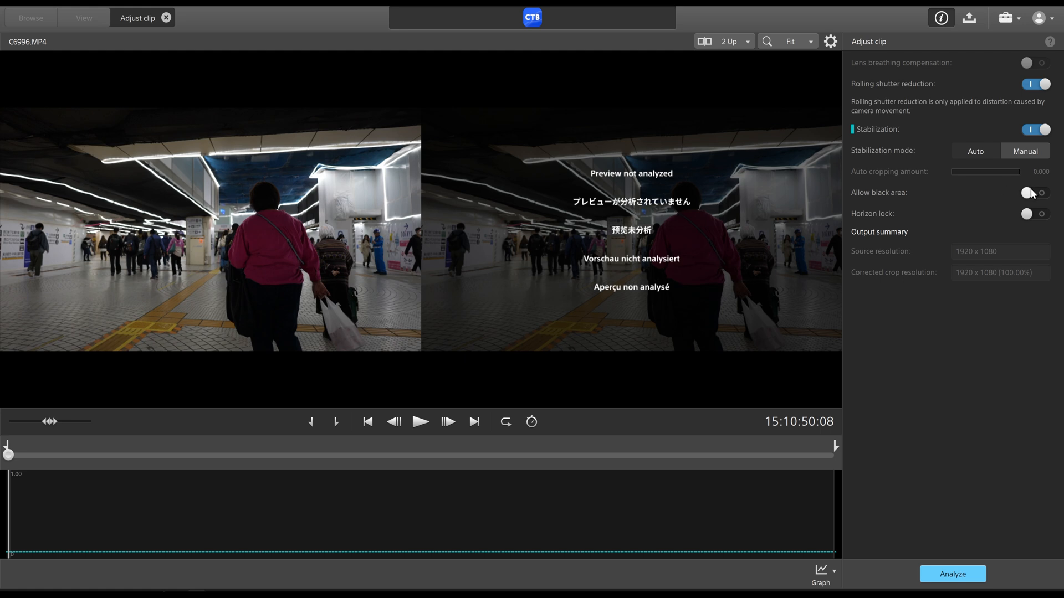
pyautogui.moveTo(582, 273)
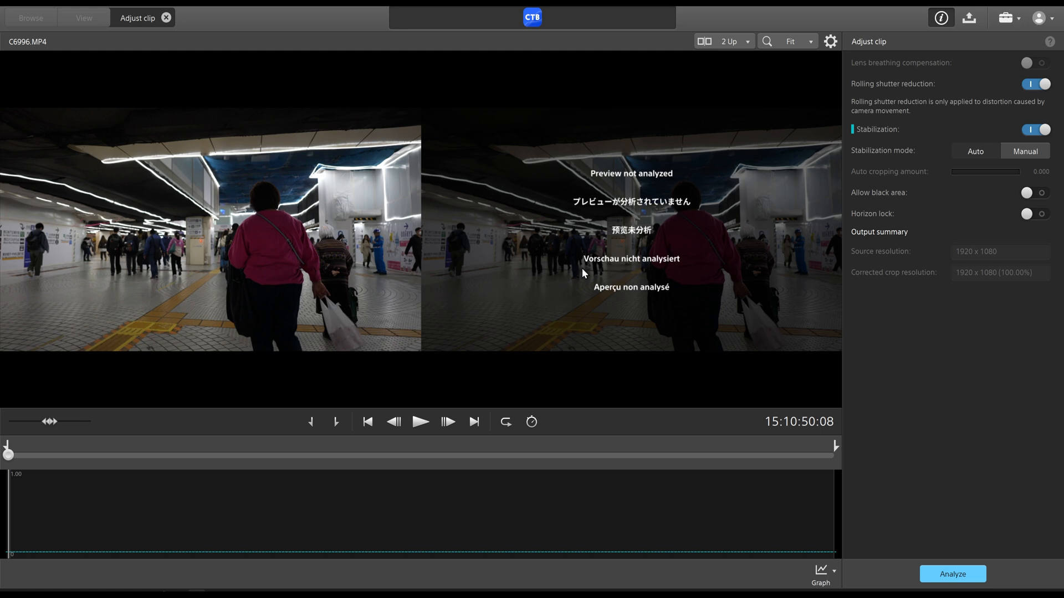
pyautogui.moveTo(670, 191)
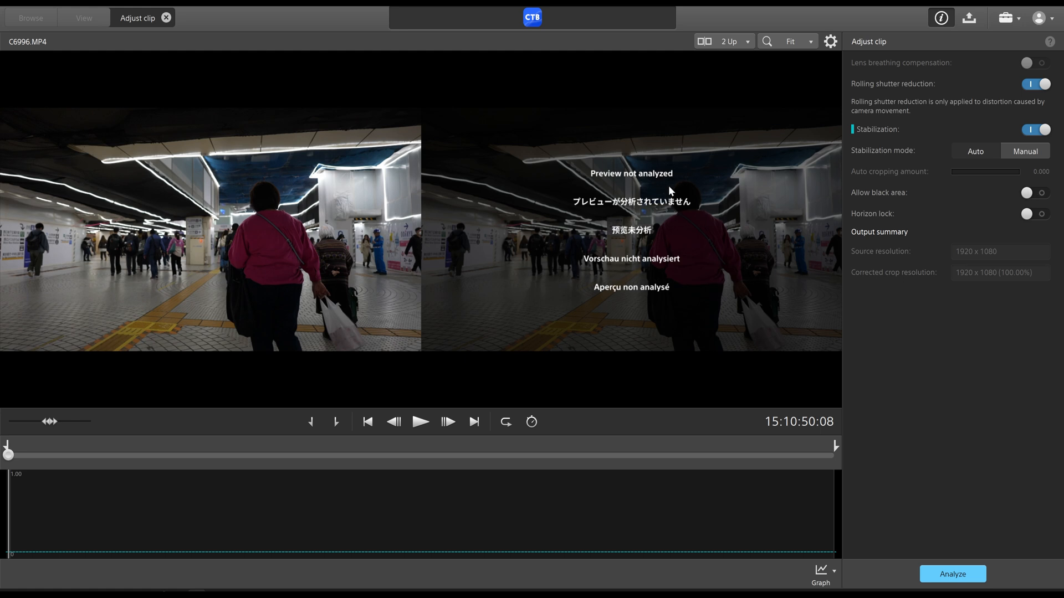
pyautogui.moveTo(674, 206)
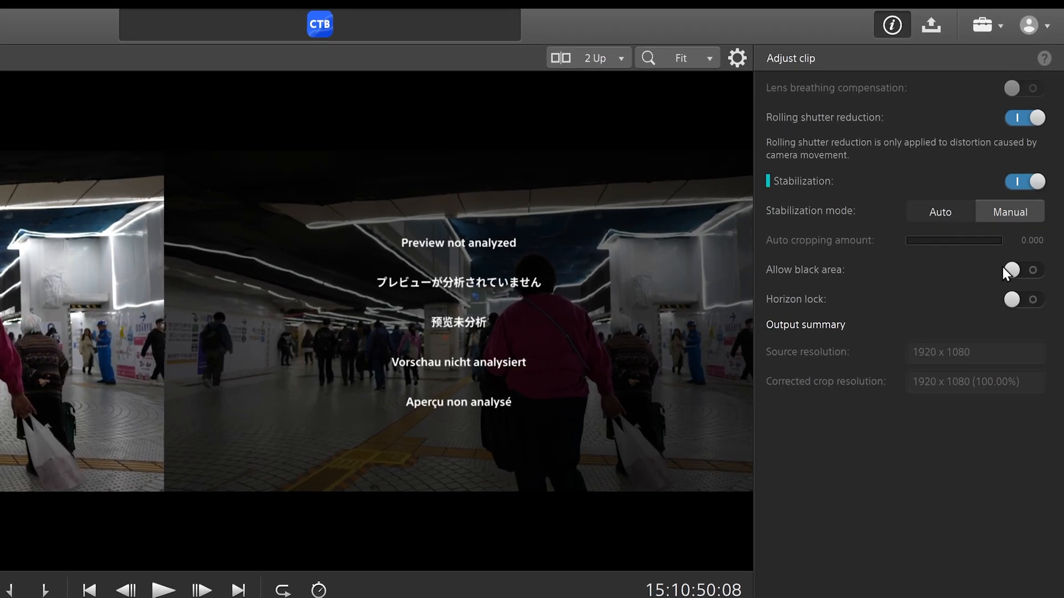
pyautogui.moveTo(1025, 283)
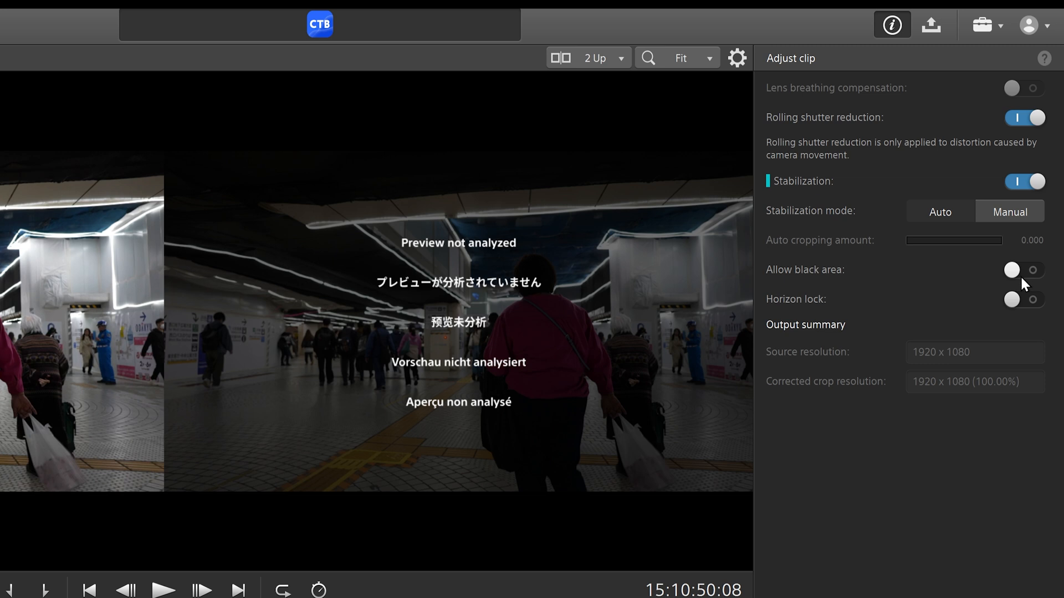
pyautogui.moveTo(861, 275)
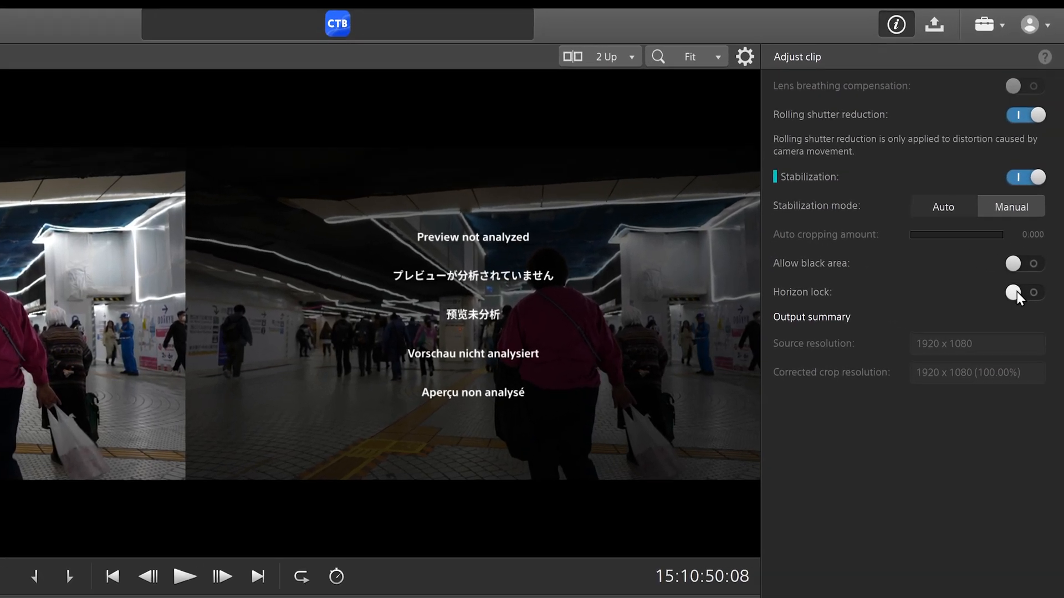
pyautogui.click(1025, 292)
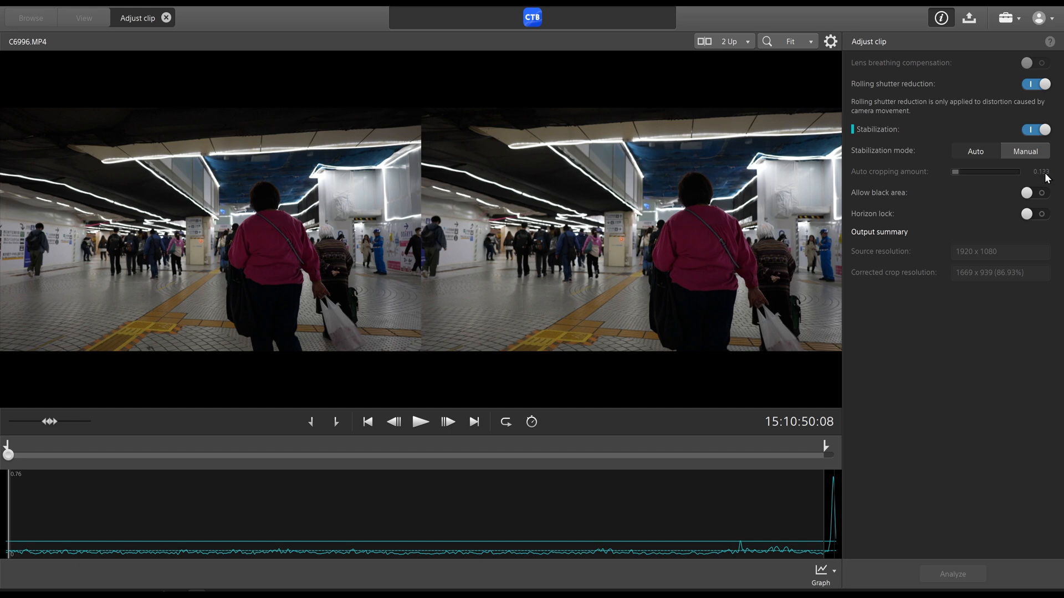
pyautogui.moveTo(681, 282)
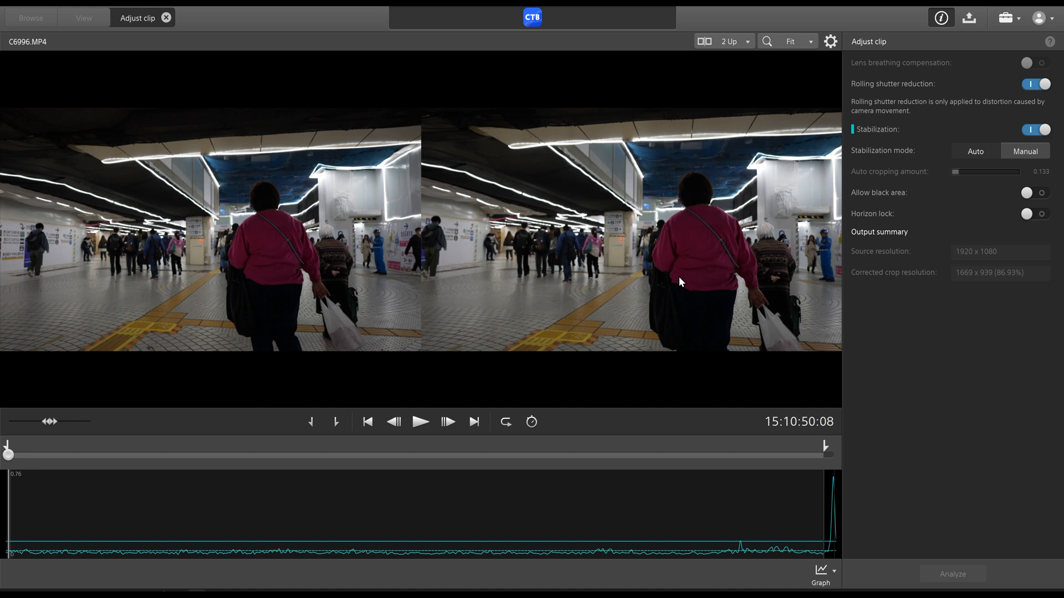
pyautogui.moveTo(144, 468)
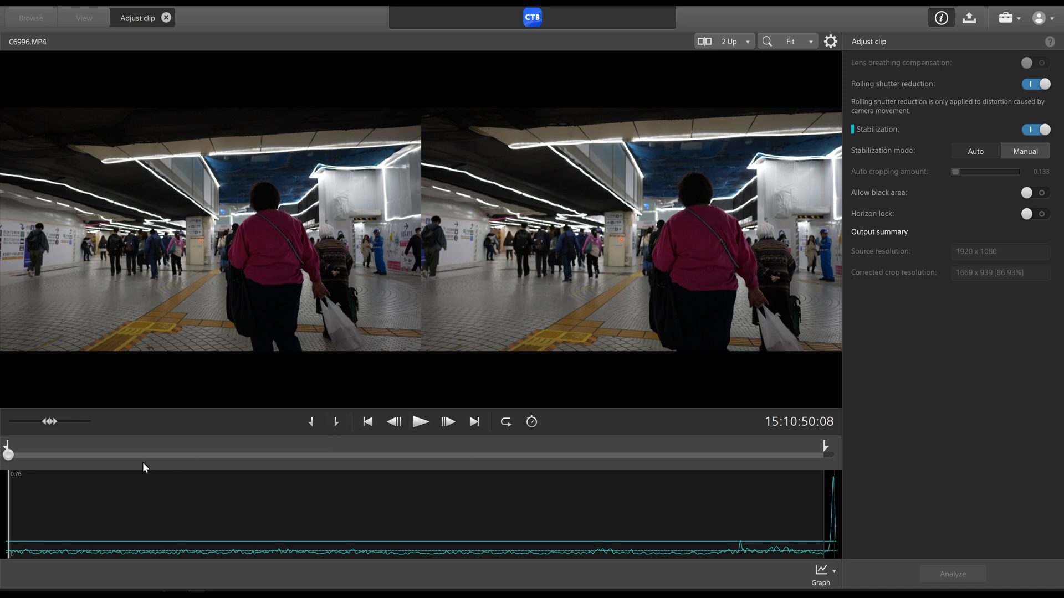
pyautogui.moveTo(9, 451)
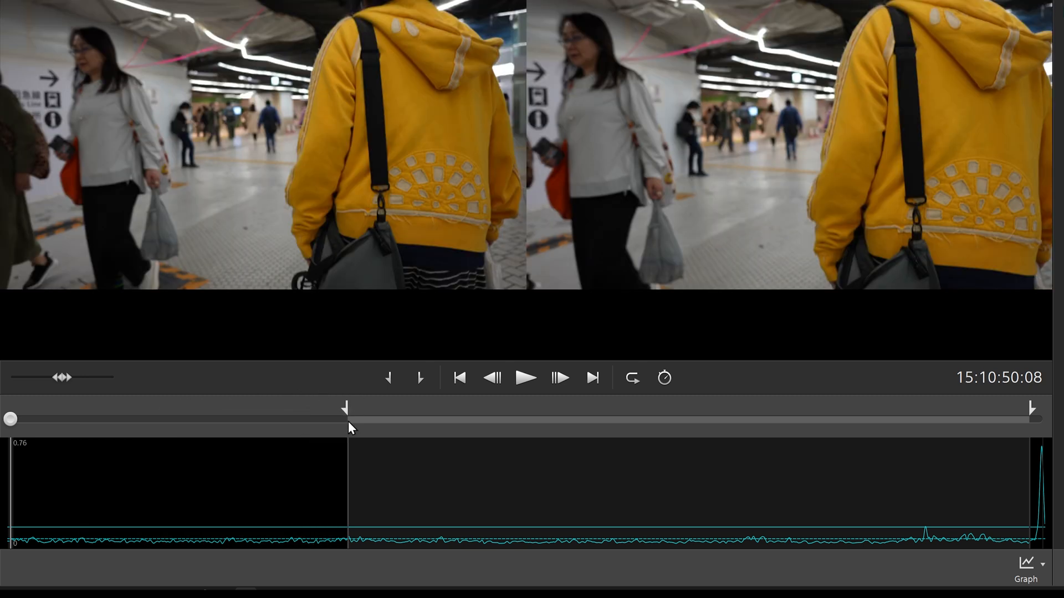
pyautogui.moveTo(978, 429)
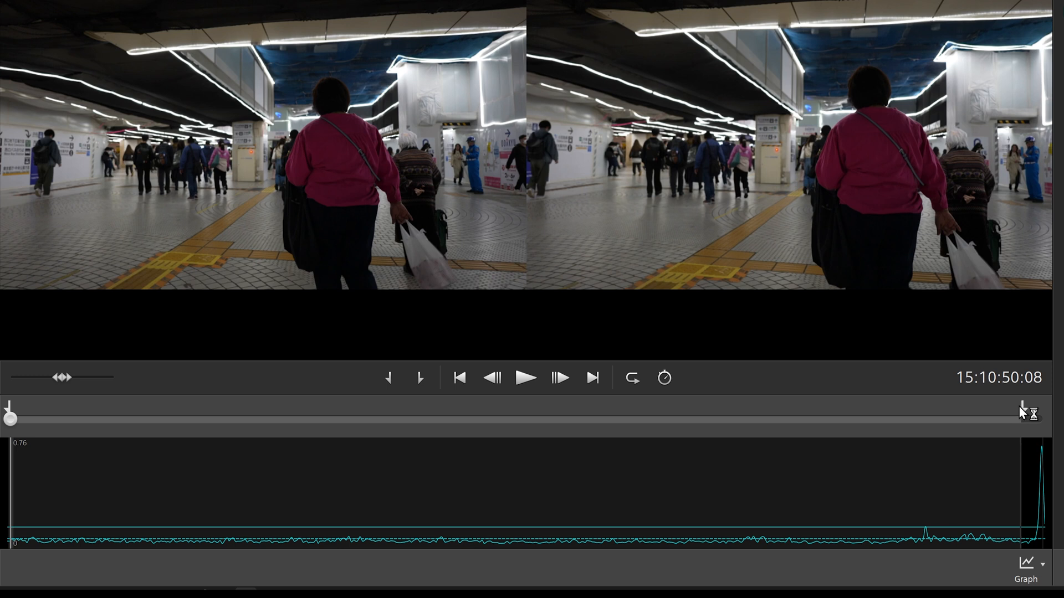
# - Export C6996.MP4 to D:\Example Video\new and return to the clip list
pyautogui.click(861, 41)
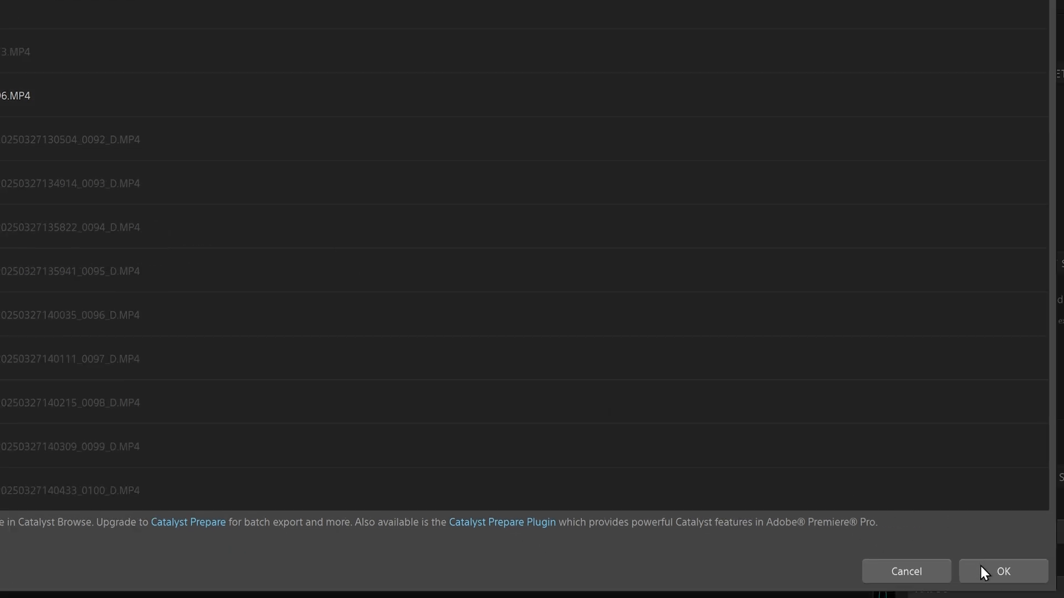
pyautogui.click(1003, 571)
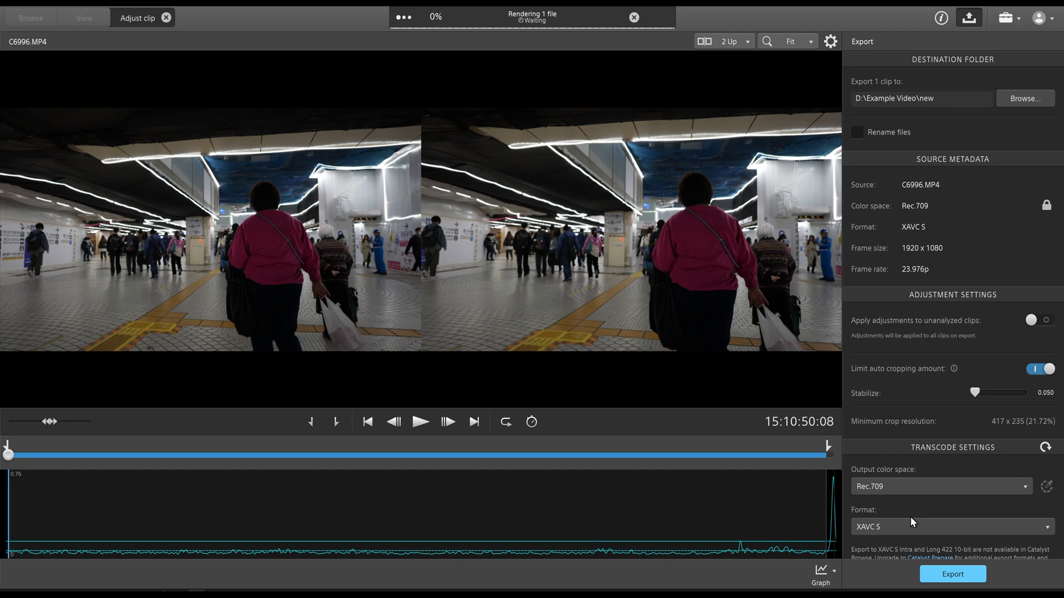
pyautogui.click(30, 17)
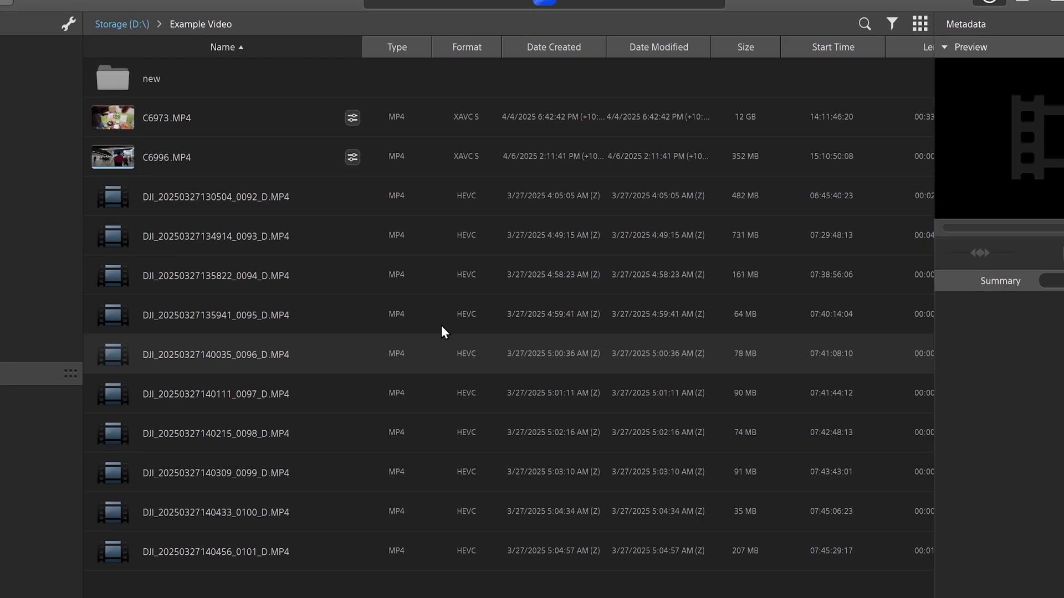
# - Select C6996.MP4 in the file list and scroll down its details
pyautogui.click(166, 156)
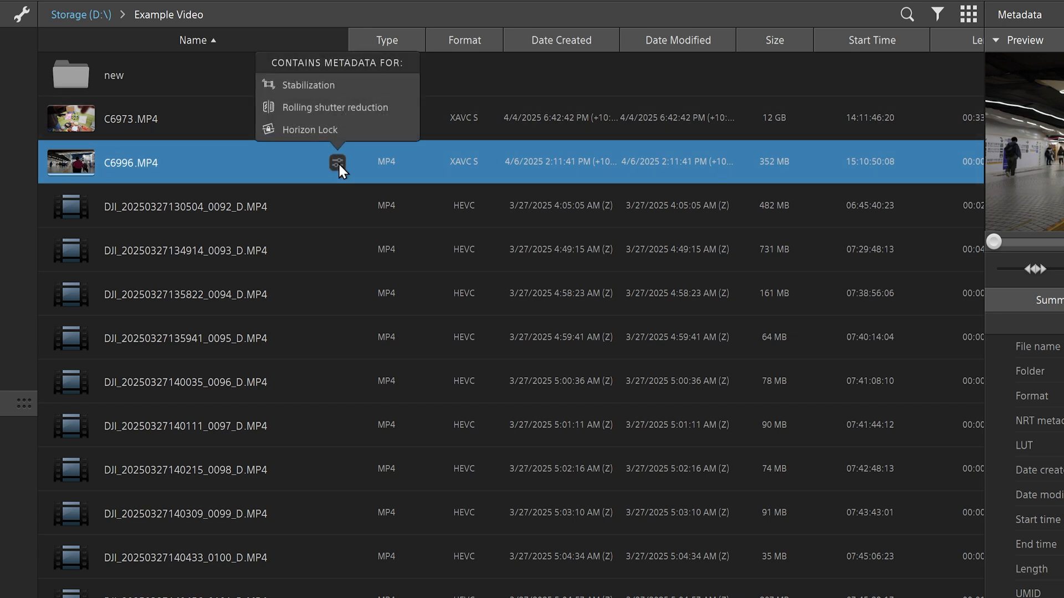
pyautogui.moveTo(361, 144)
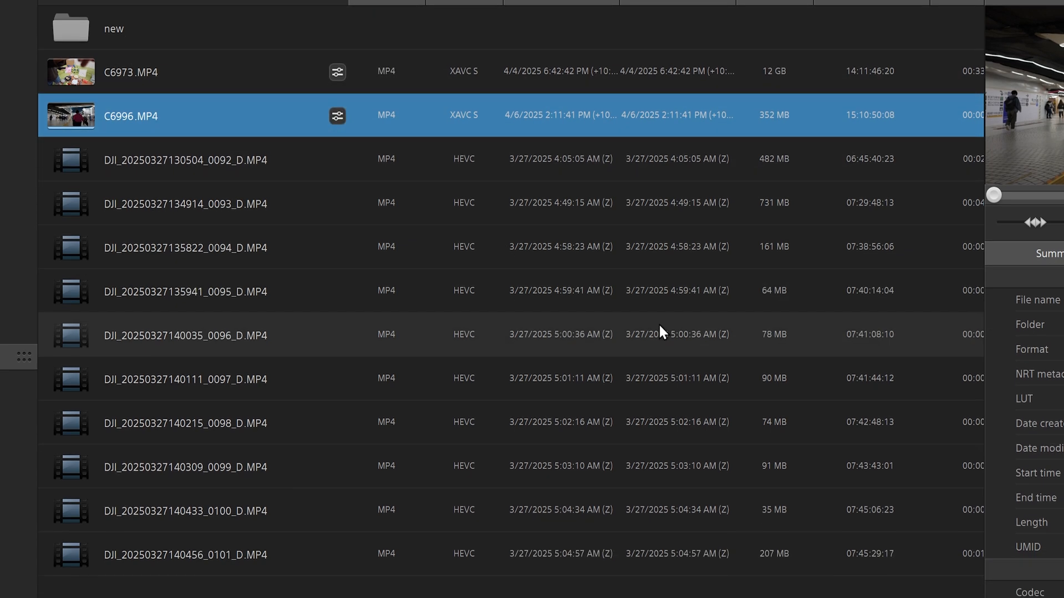
pyautogui.scroll(-3)
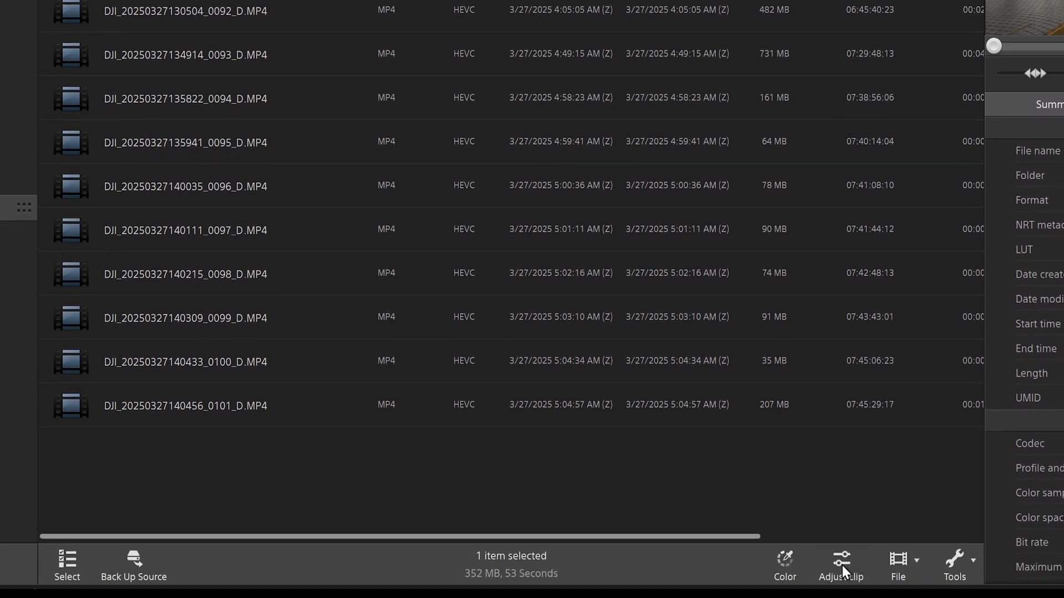
# - Turn on rolling shutter reduction and horizon lock for C6996.MP4, then analyze it
pyautogui.click(840, 565)
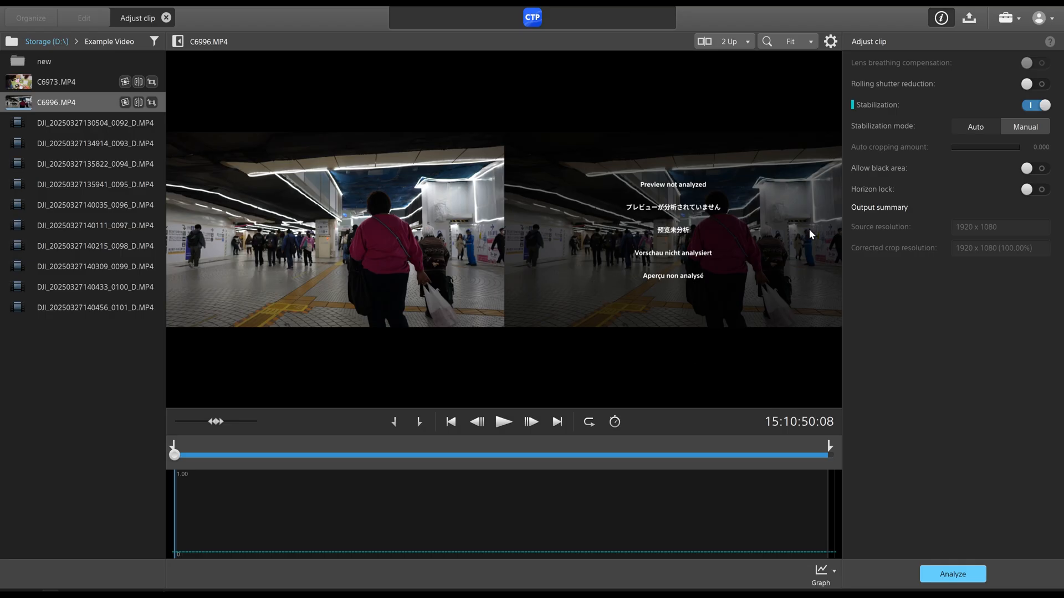
pyautogui.moveTo(957, 177)
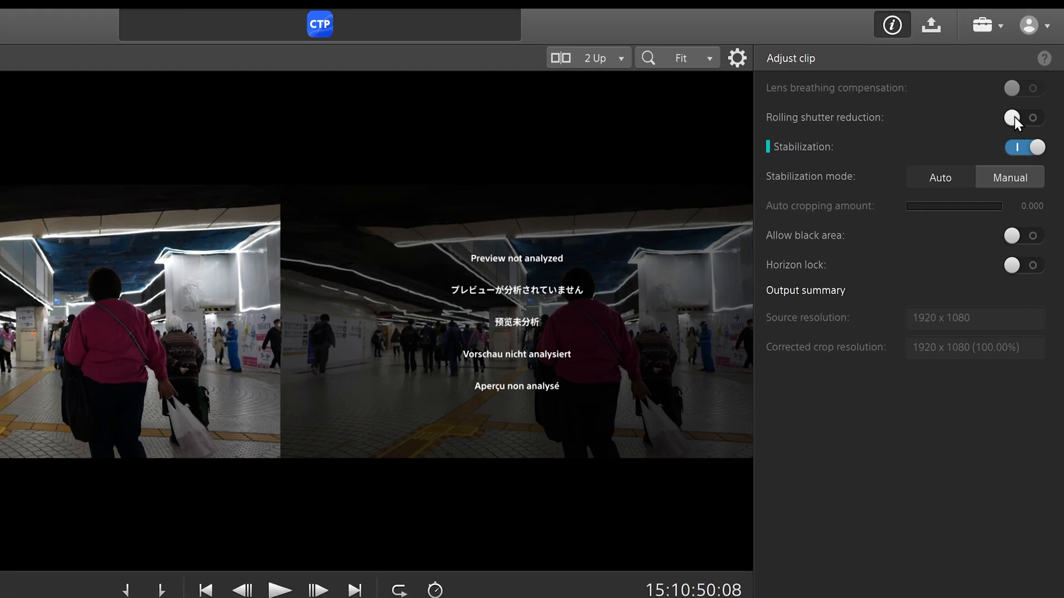
pyautogui.click(1024, 117)
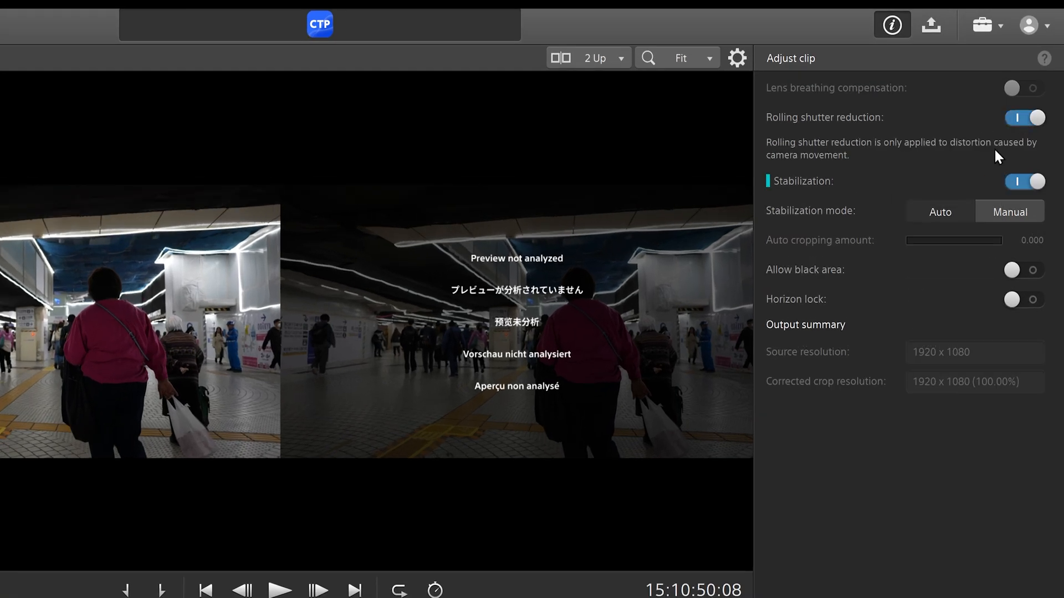
pyautogui.click(1023, 300)
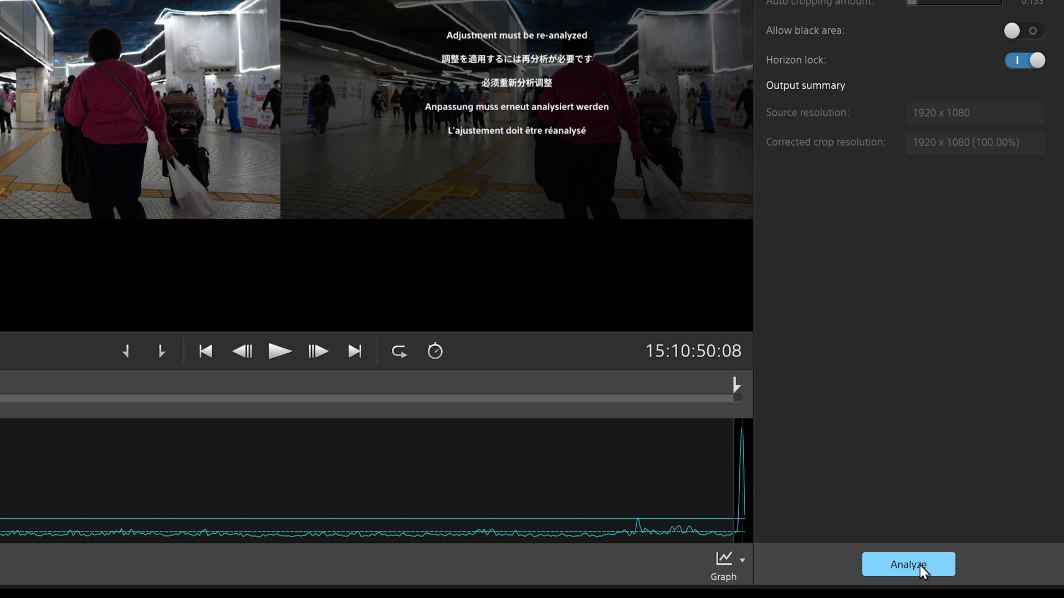
pyautogui.click(908, 564)
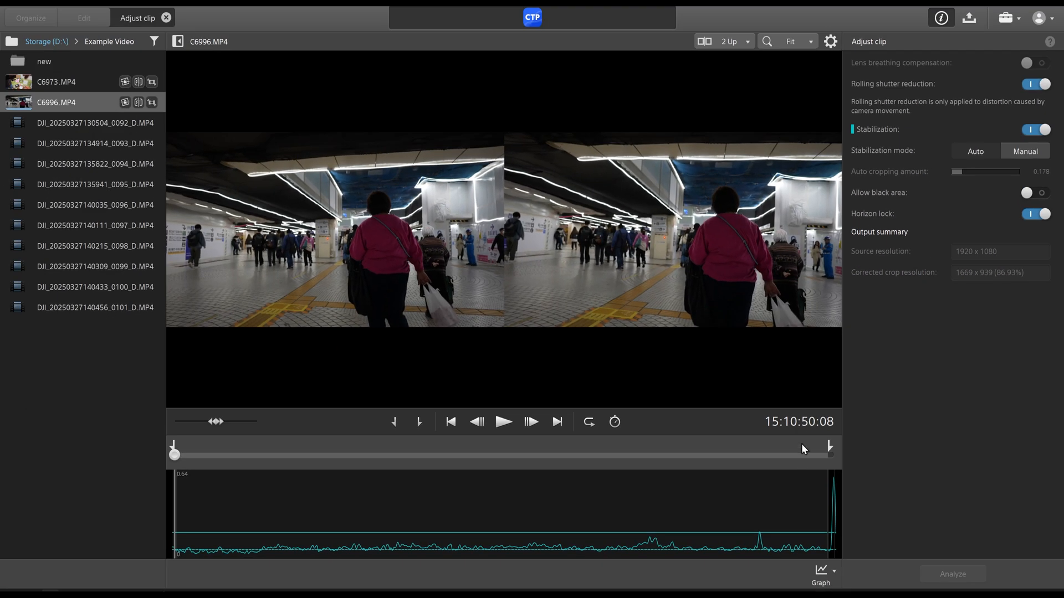
pyautogui.moveTo(731, 194)
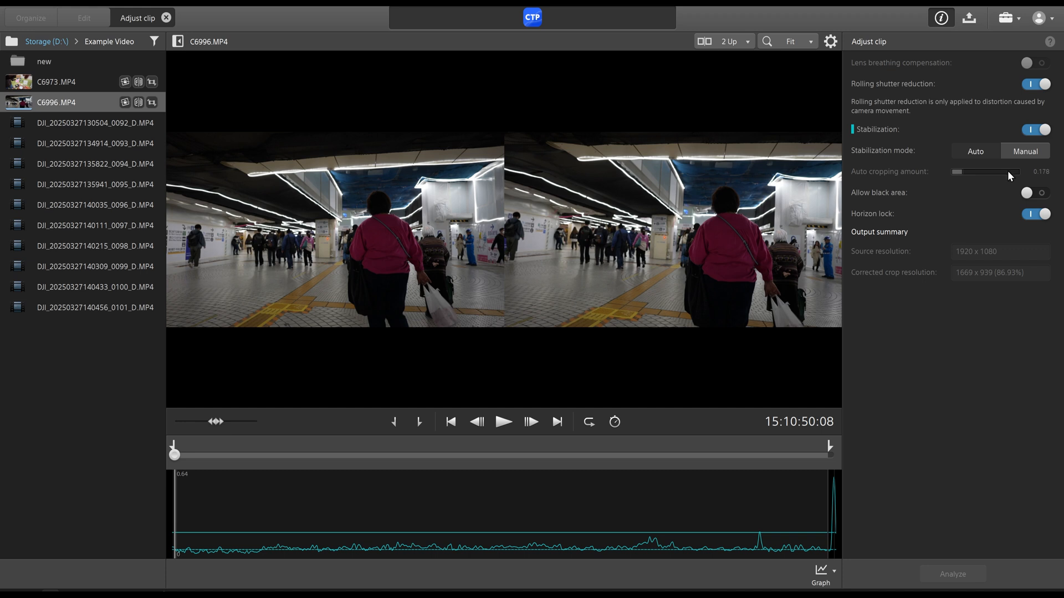
pyautogui.moveTo(1045, 177)
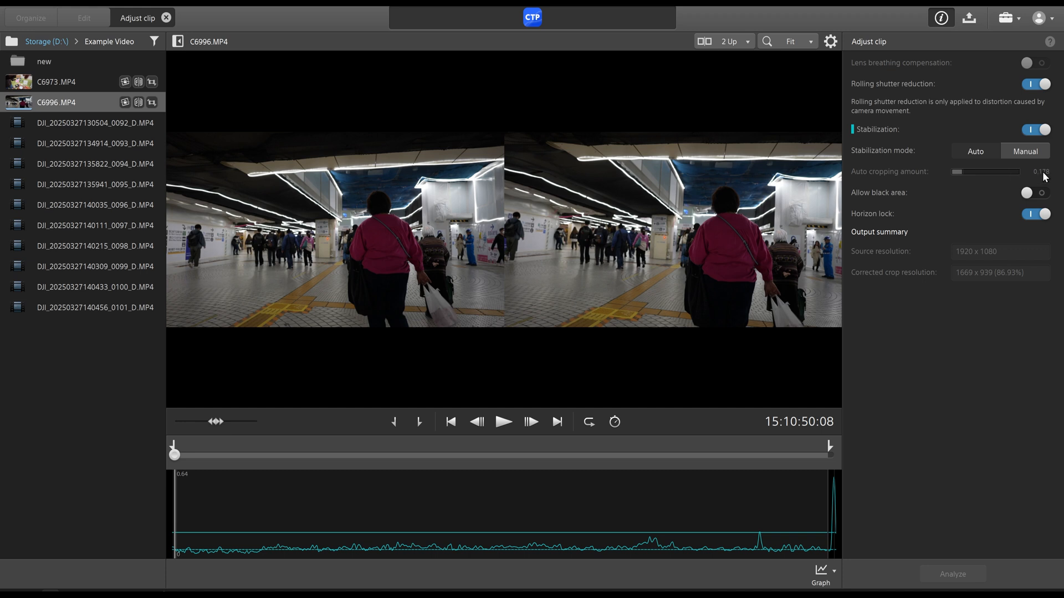
pyautogui.moveTo(1039, 180)
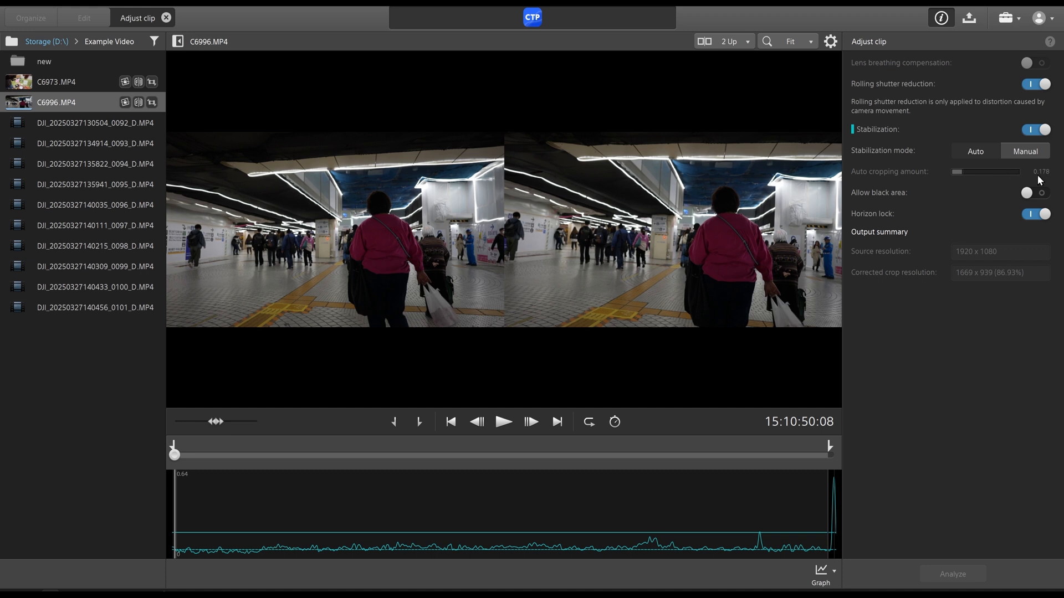
pyautogui.moveTo(1046, 179)
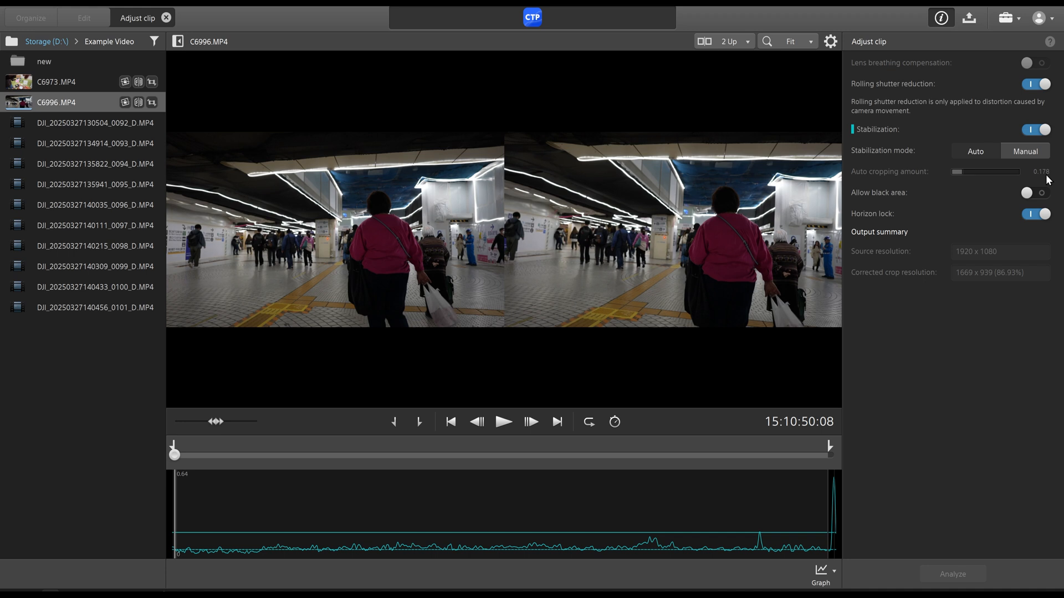
pyautogui.moveTo(744, 240)
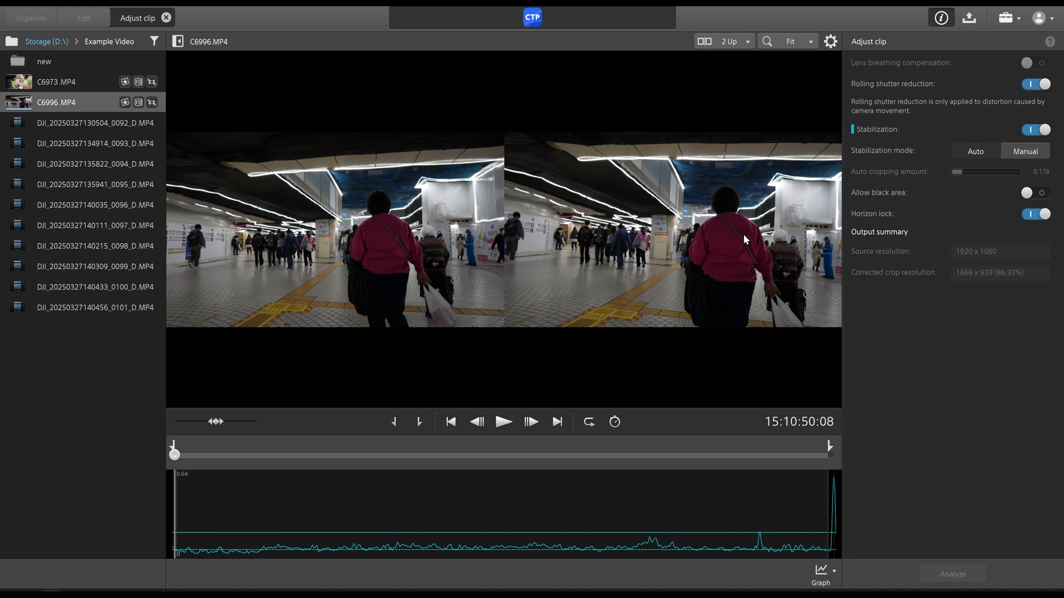
pyautogui.moveTo(747, 245)
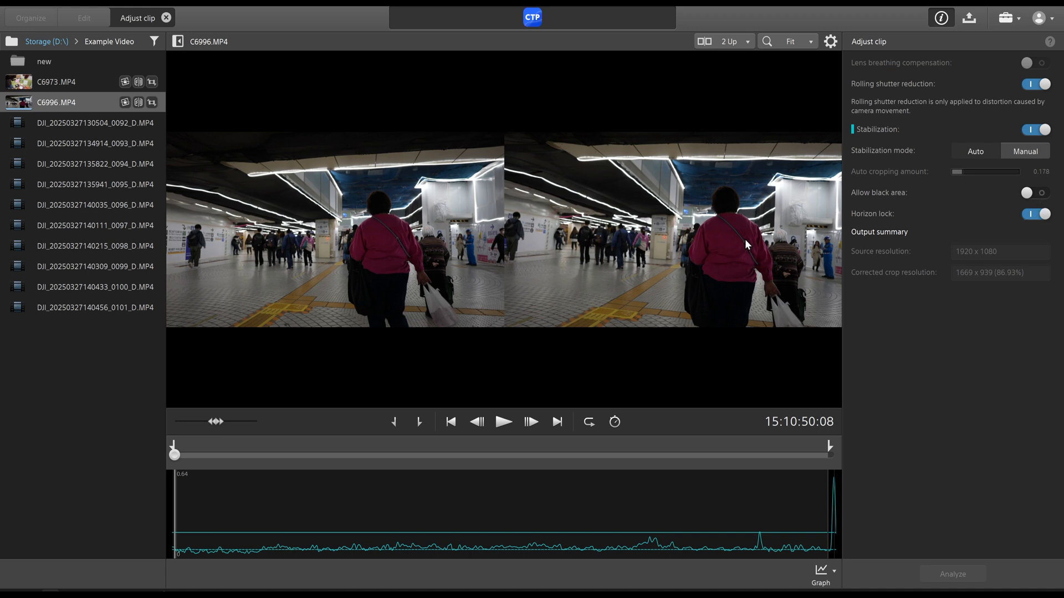
pyautogui.moveTo(941, 292)
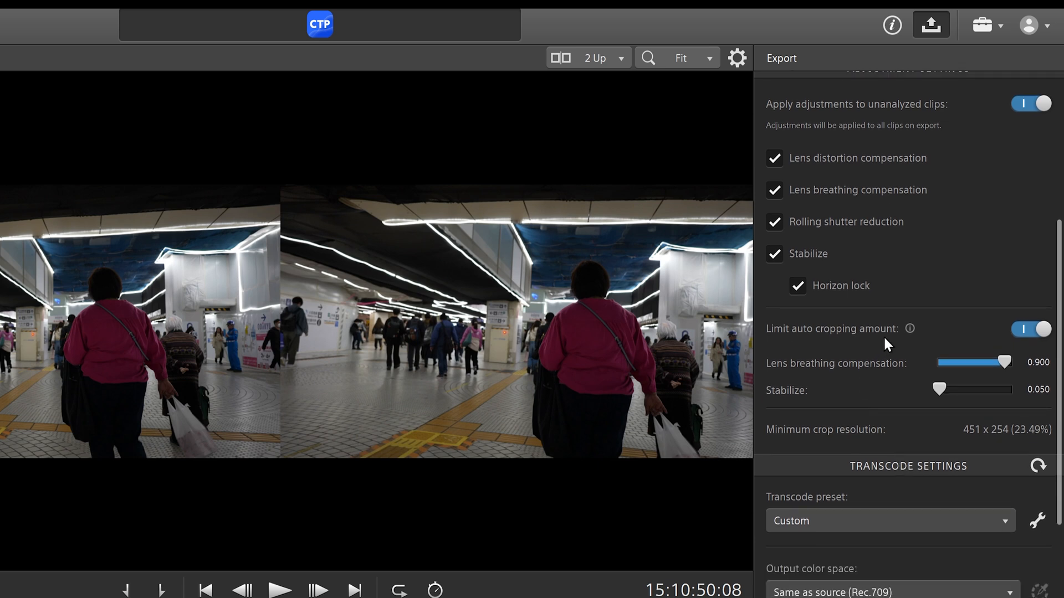
pyautogui.moveTo(925, 354)
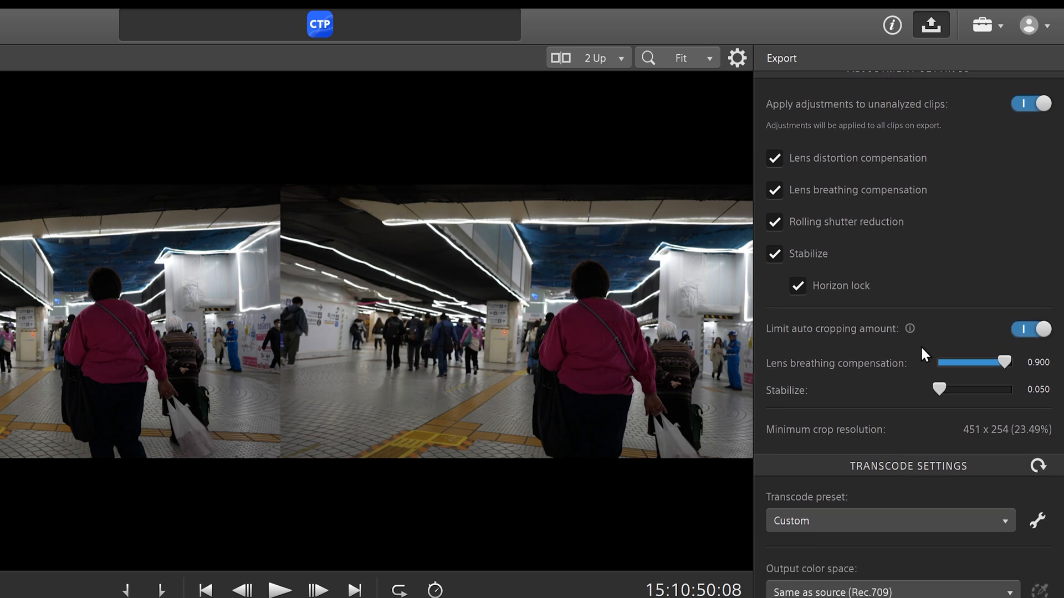
# - Bring up the dialog for choosing which clips to render with corrections
pyautogui.click(951, 574)
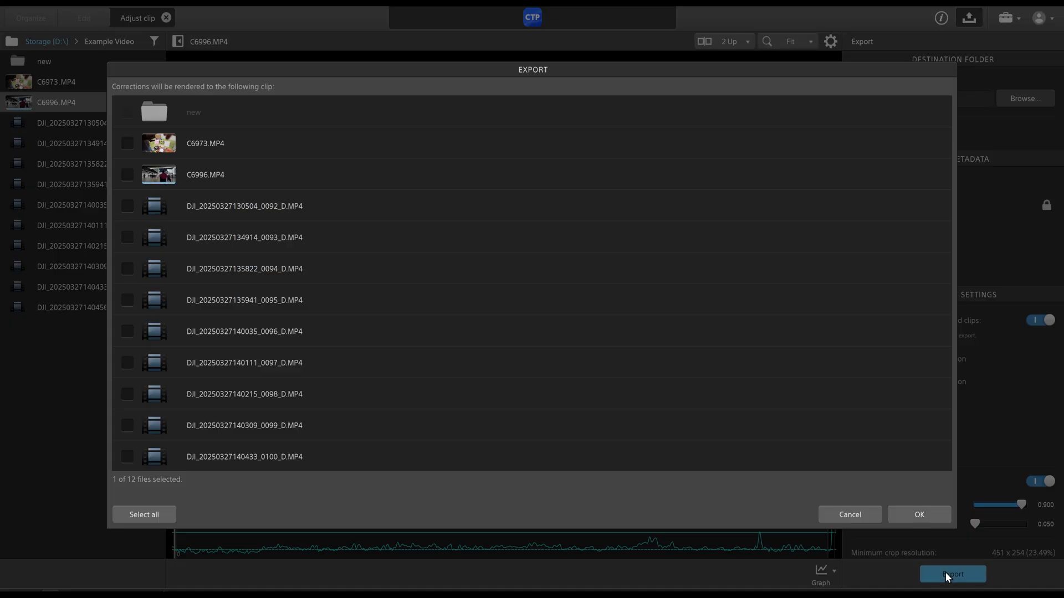
# - Tick C6996.MP4 and C6973.MP4 and start rendering both
pyautogui.click(126, 175)
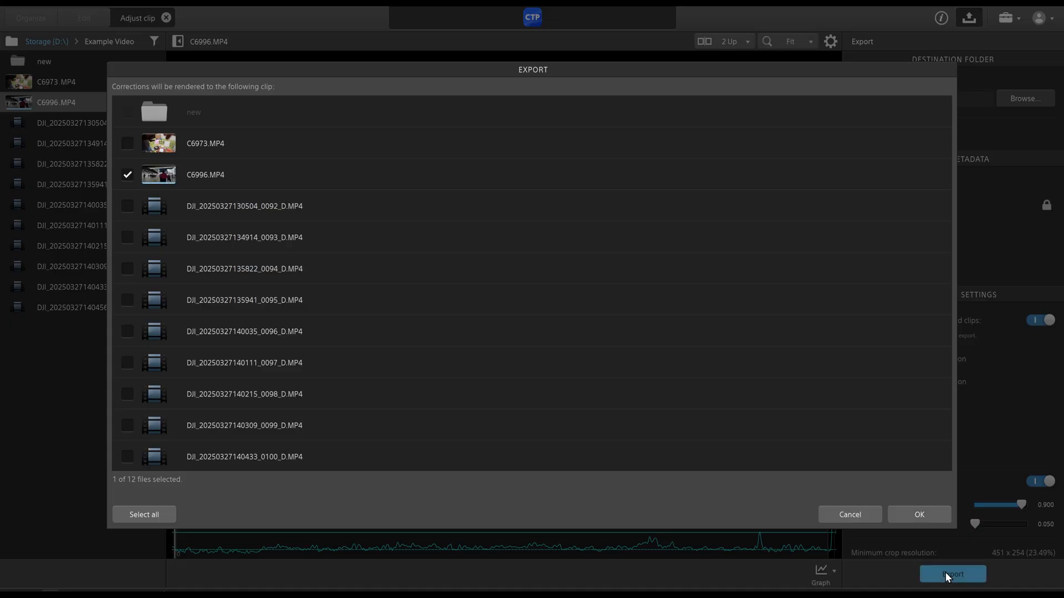
pyautogui.moveTo(889, 553)
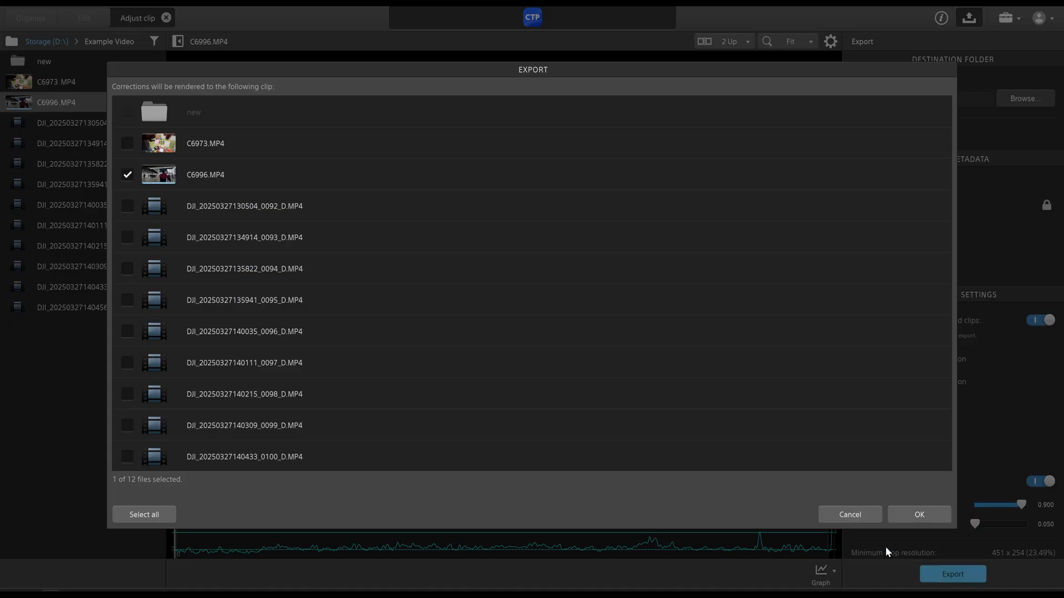
pyautogui.moveTo(191, 226)
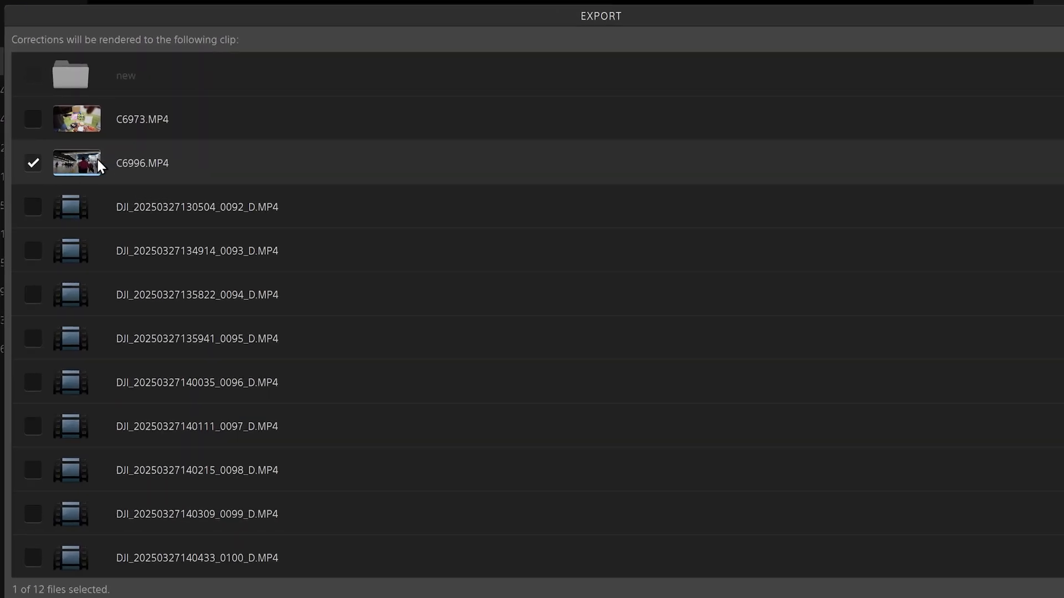
pyautogui.moveTo(33, 169)
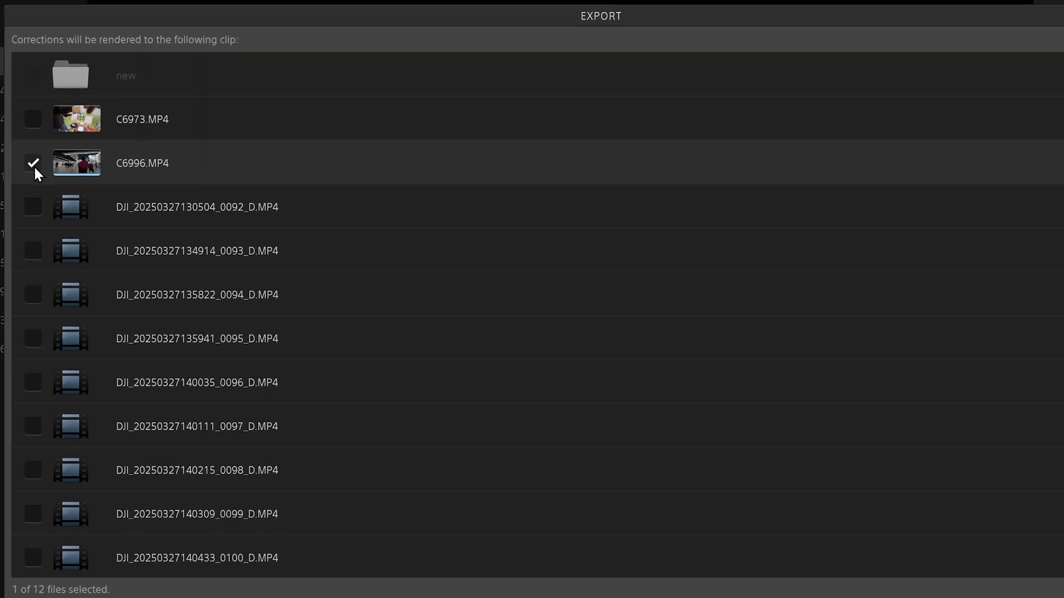
pyautogui.moveTo(73, 129)
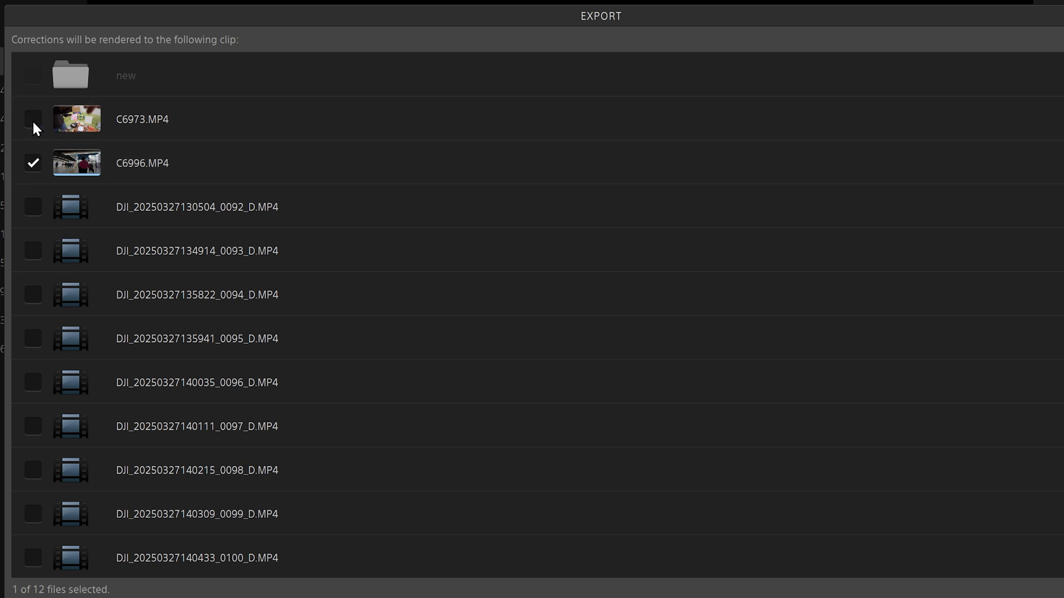
pyautogui.click(32, 118)
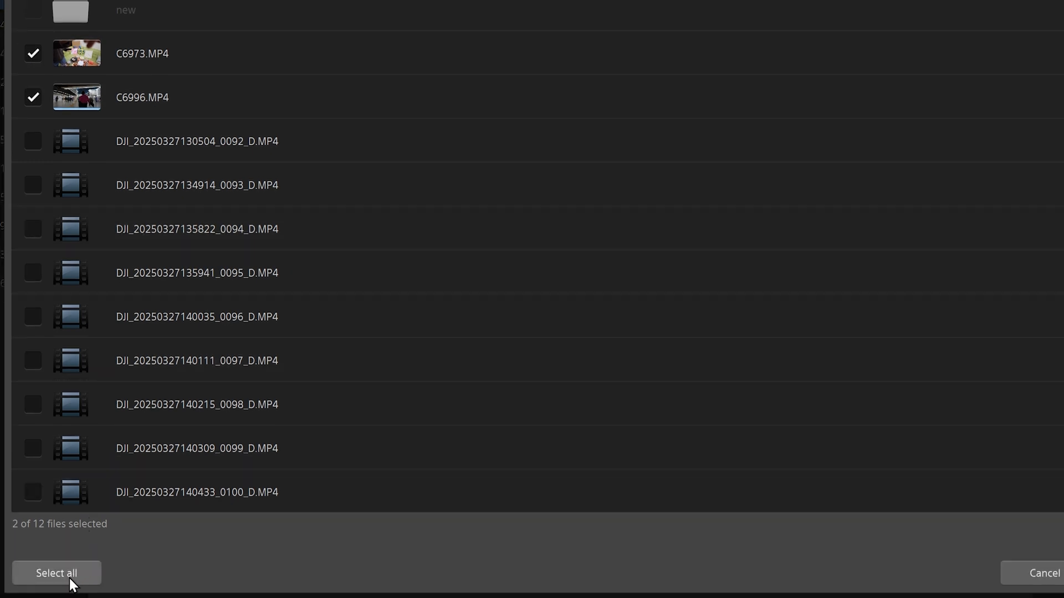
pyautogui.moveTo(161, 191)
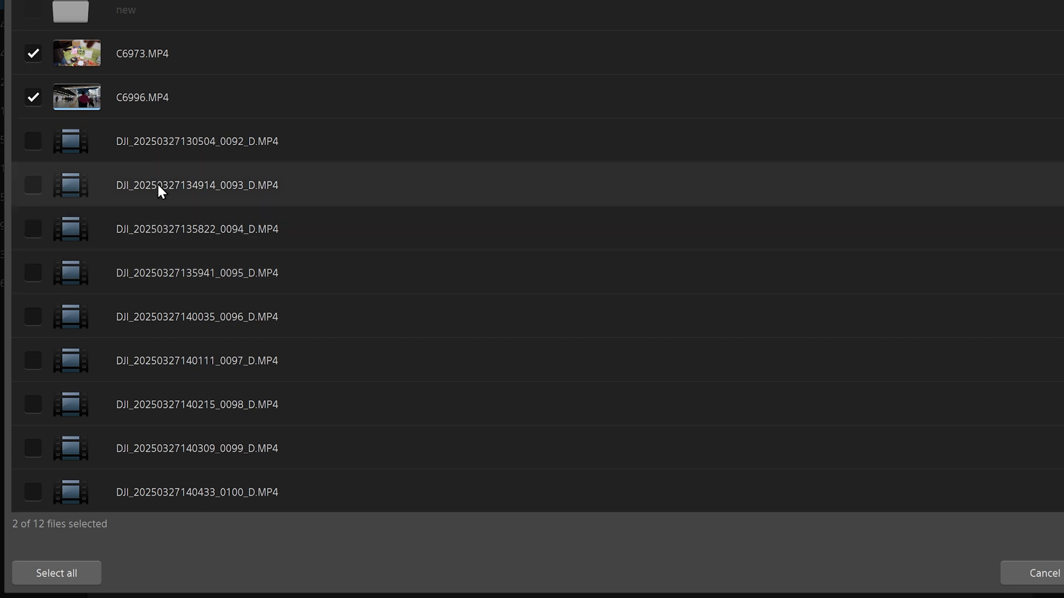
pyautogui.moveTo(142, 292)
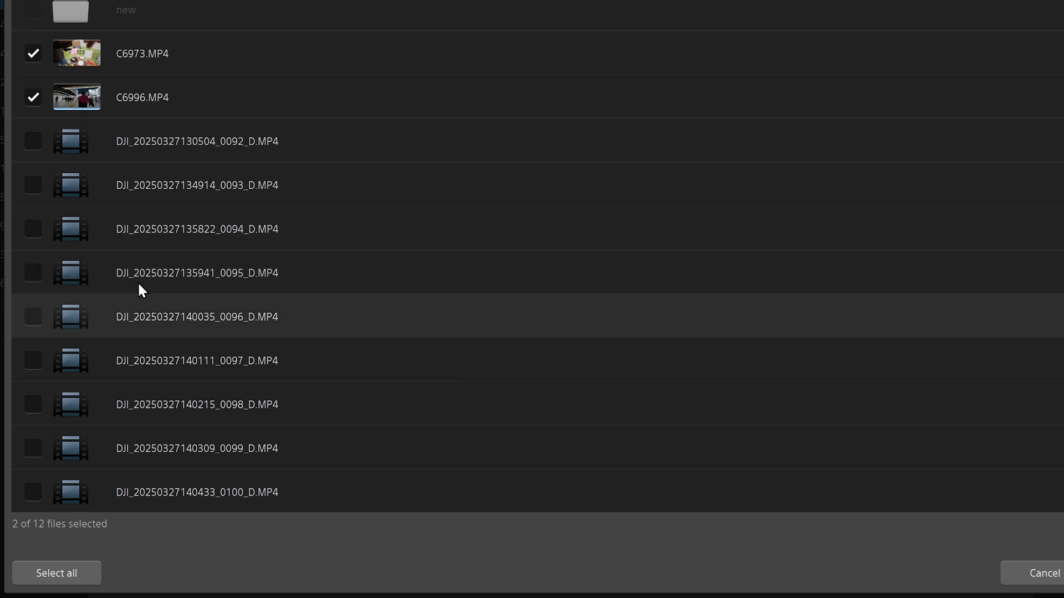
pyautogui.moveTo(143, 351)
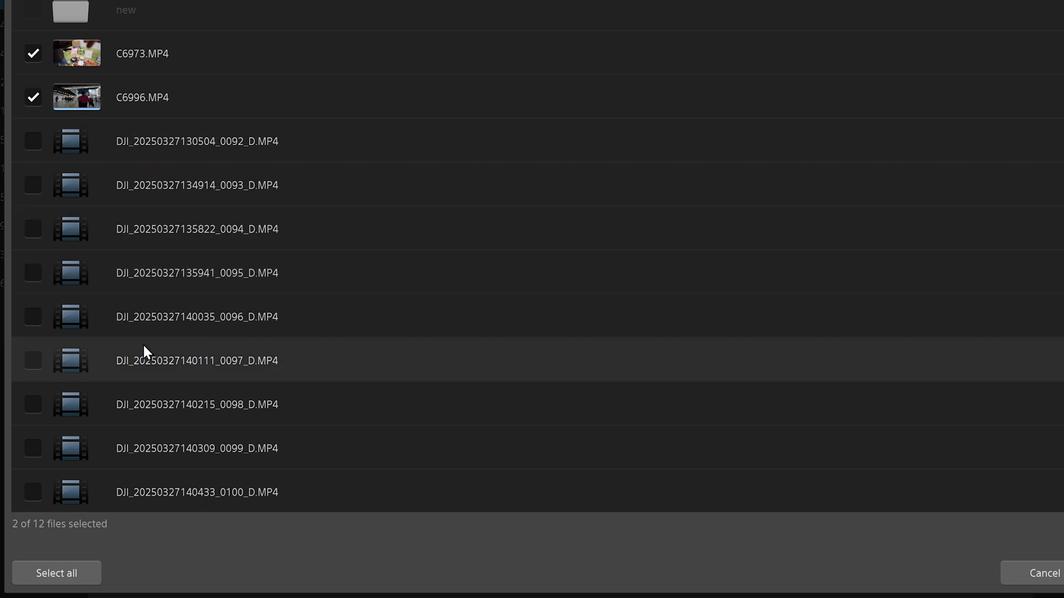
pyautogui.moveTo(25, 71)
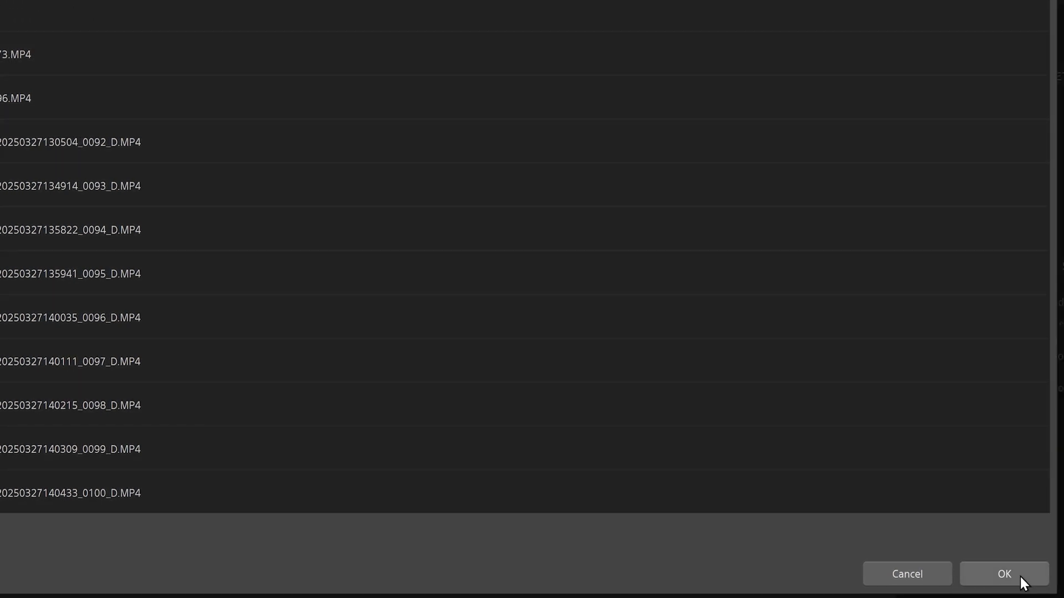
pyautogui.click(1004, 574)
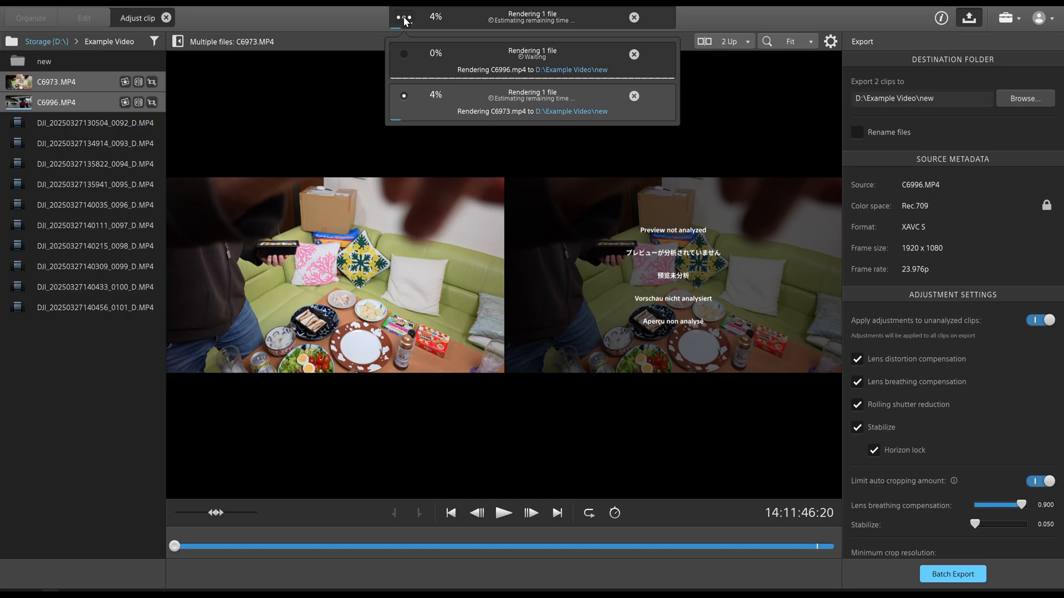
pyautogui.moveTo(492, 120)
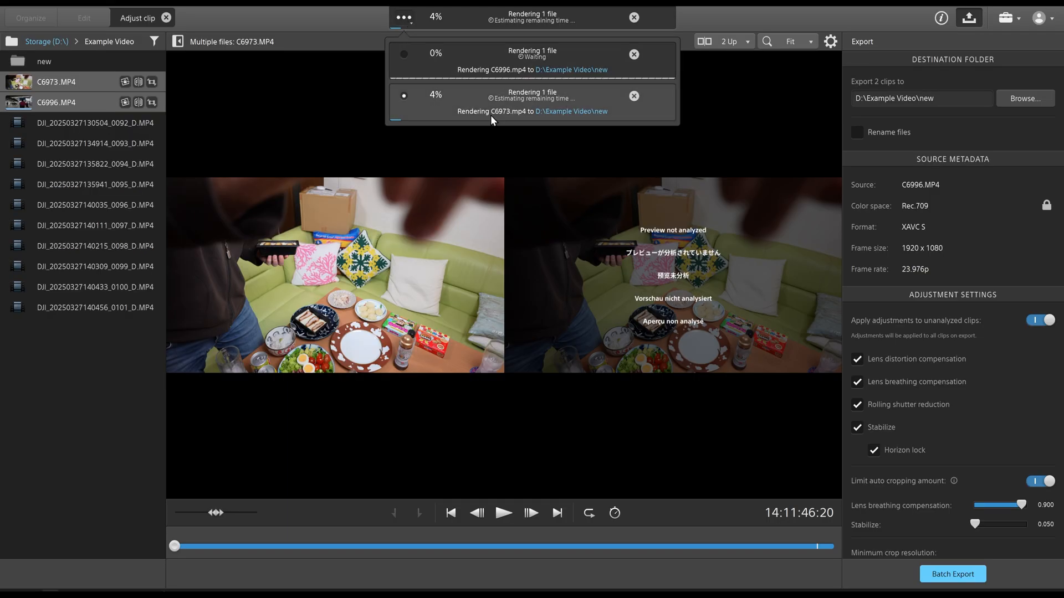
pyautogui.moveTo(489, 91)
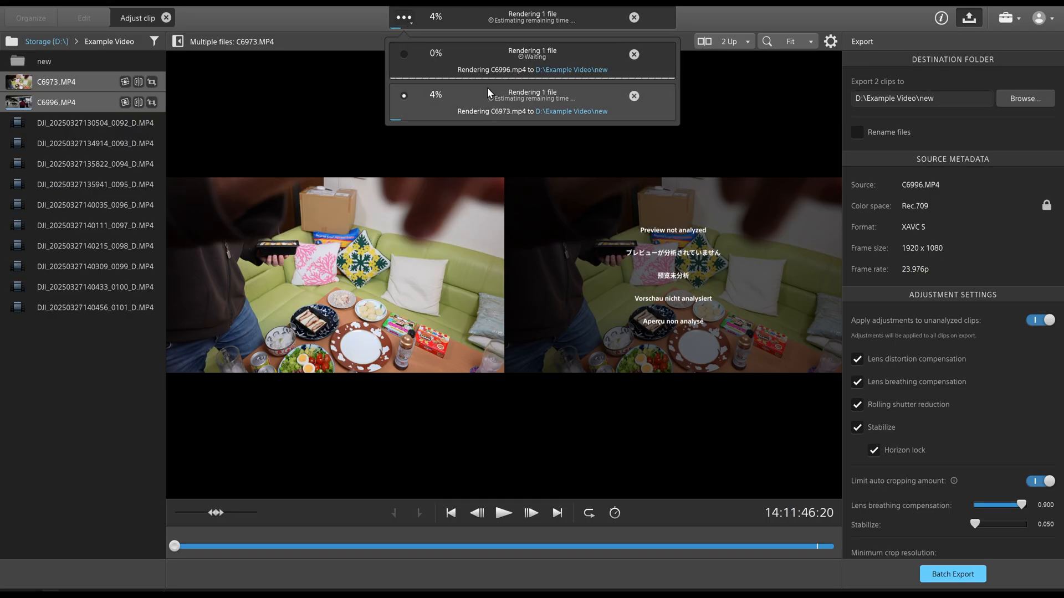